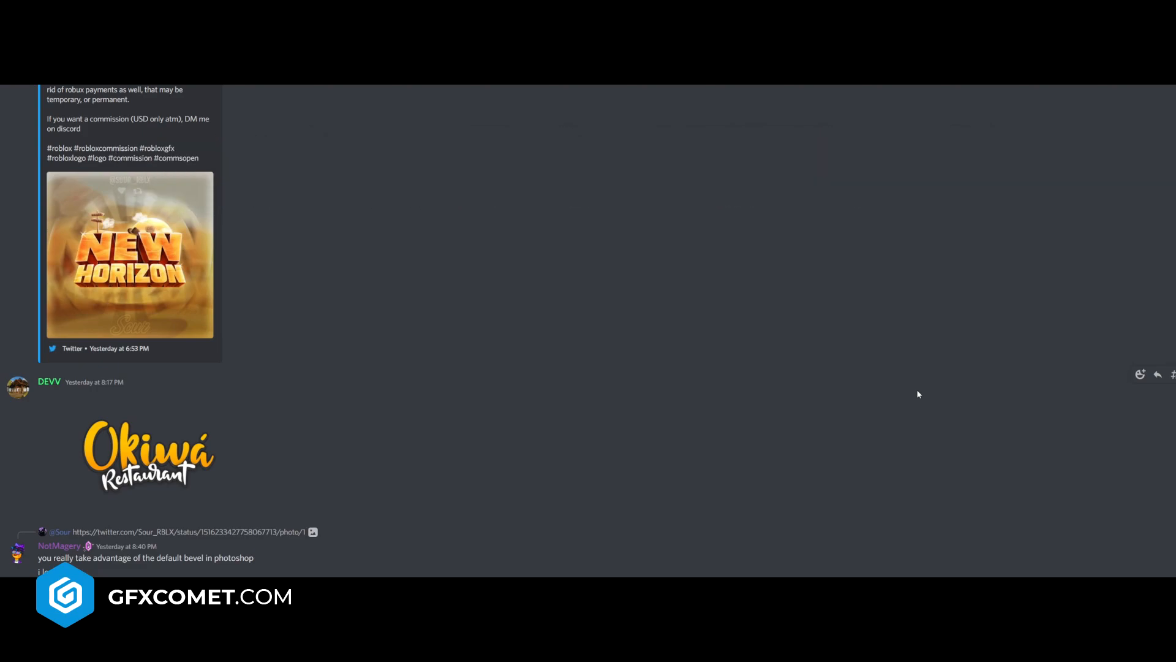
mouse_move(317, 421)
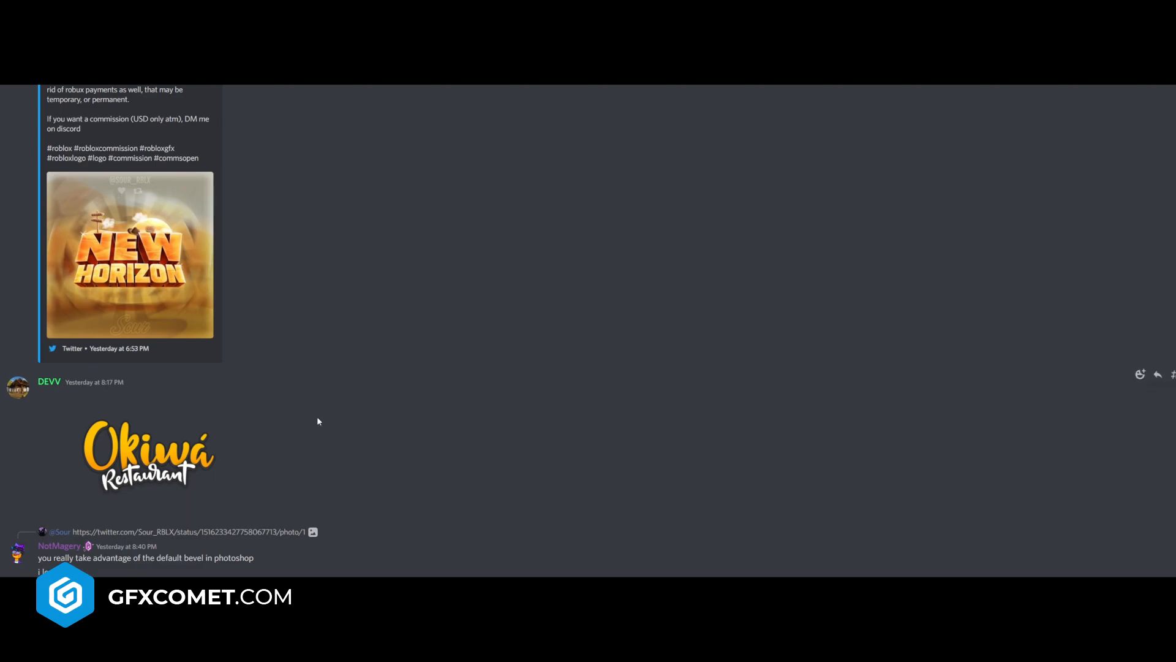
- Enlarge the Okiwá Restaurant logo twice, then open the New Horizon tweet logo full size
click(148, 454)
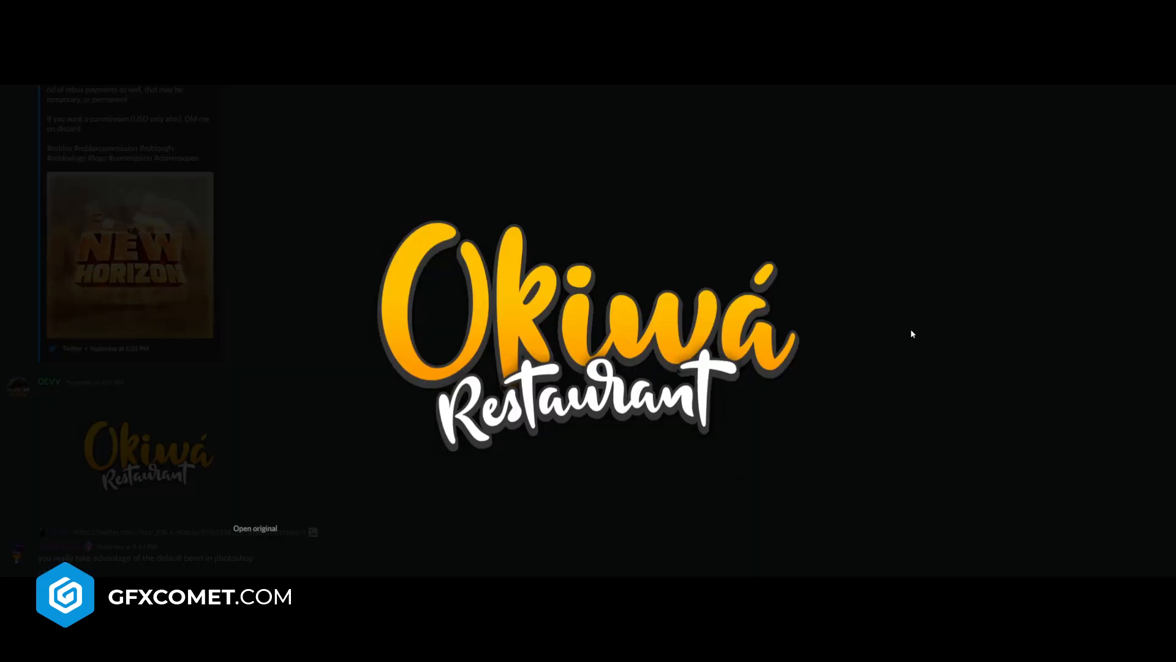
mouse_move(367, 255)
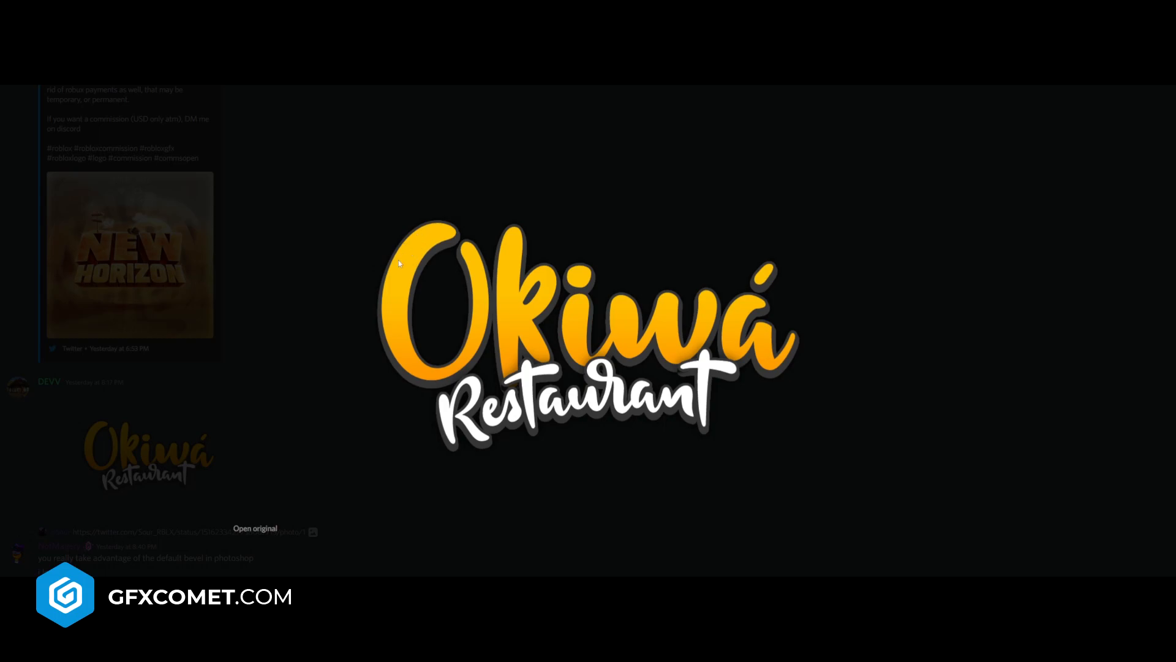
mouse_move(502, 351)
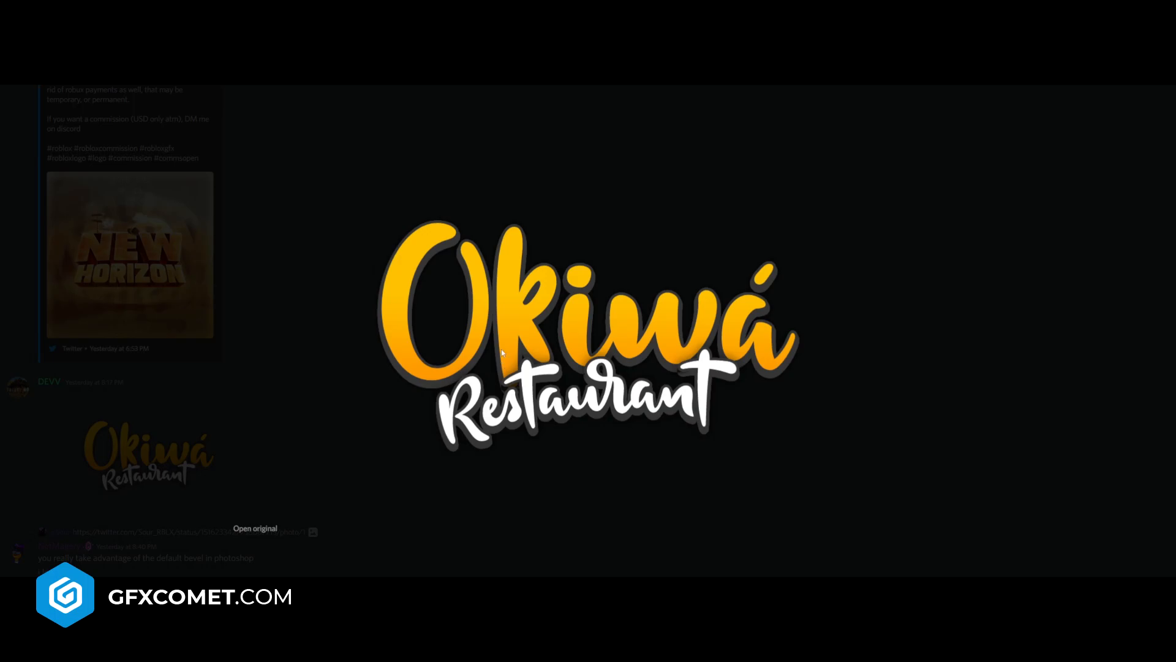
mouse_move(619, 501)
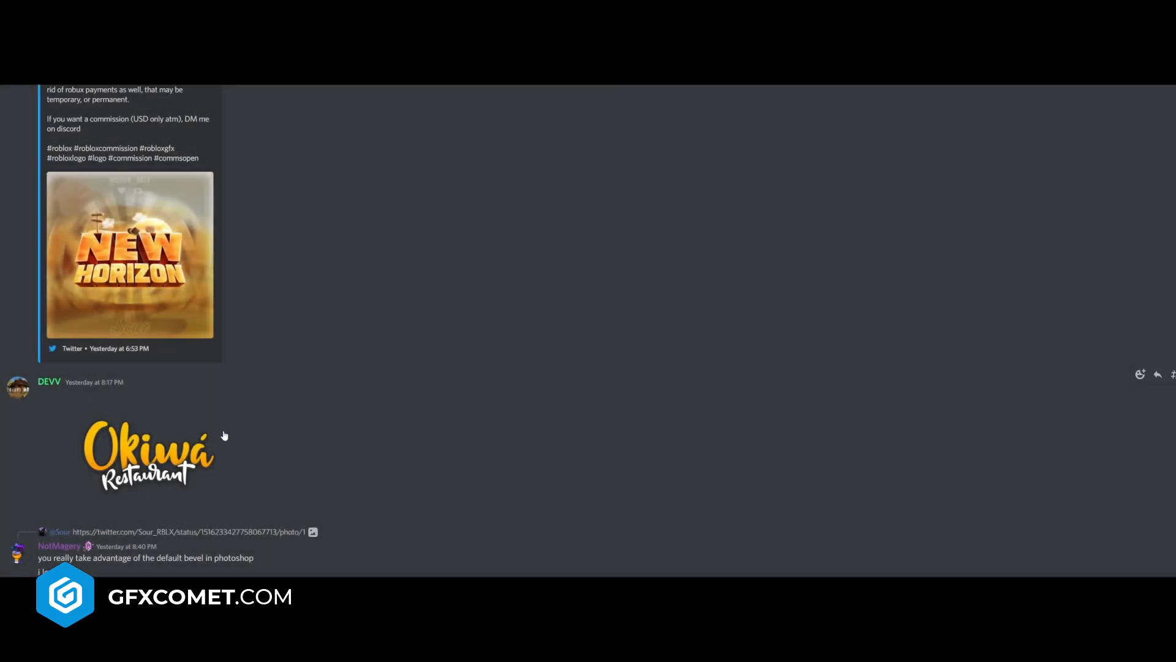
click(150, 455)
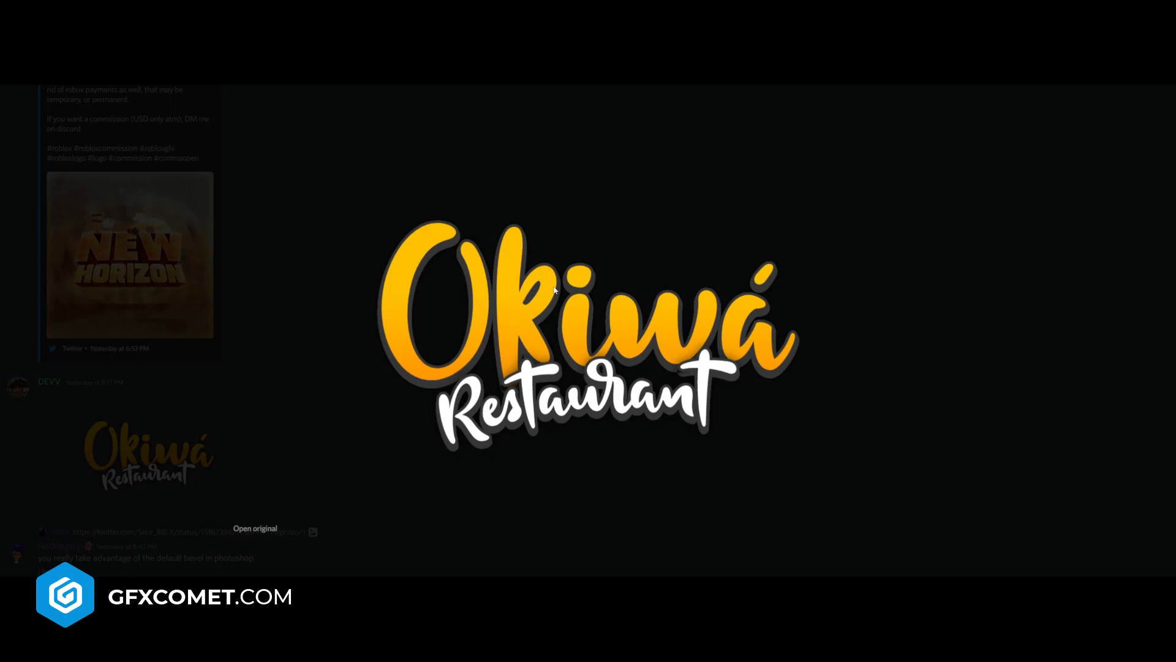
mouse_move(946, 330)
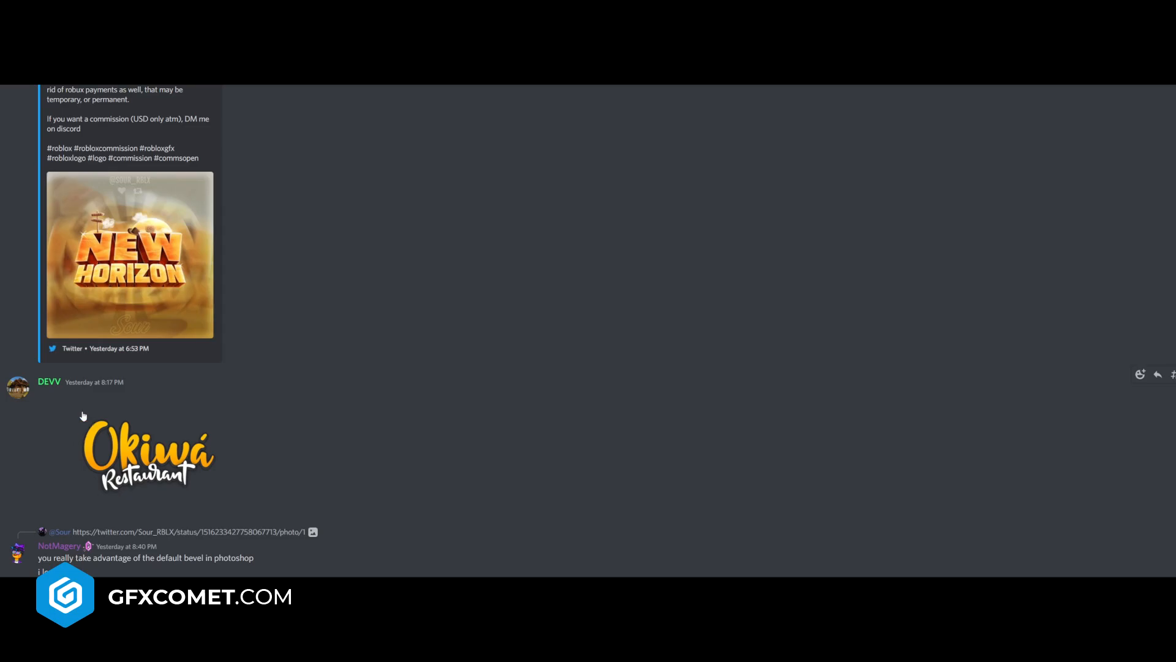
mouse_move(314, 473)
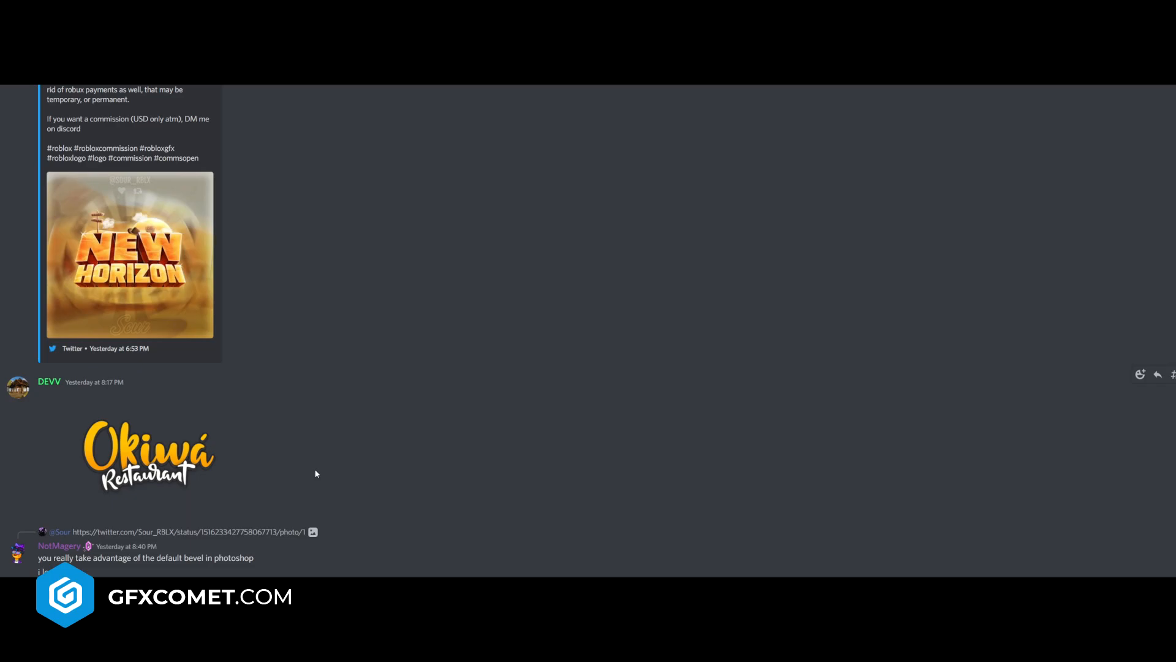
click(130, 253)
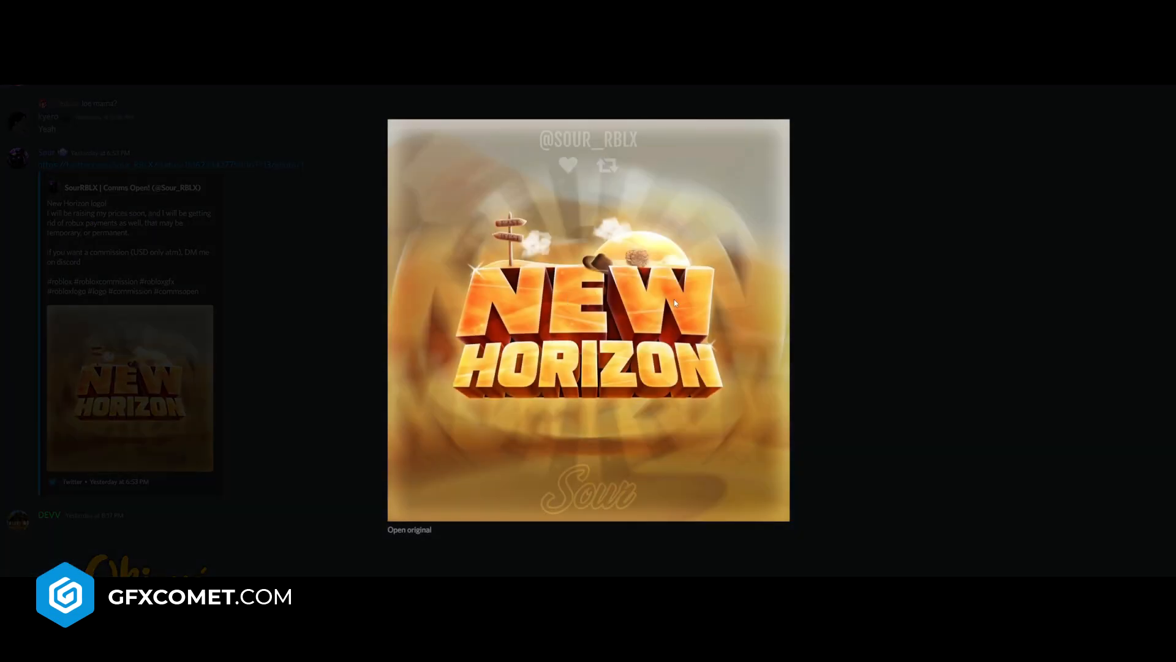
mouse_move(674, 304)
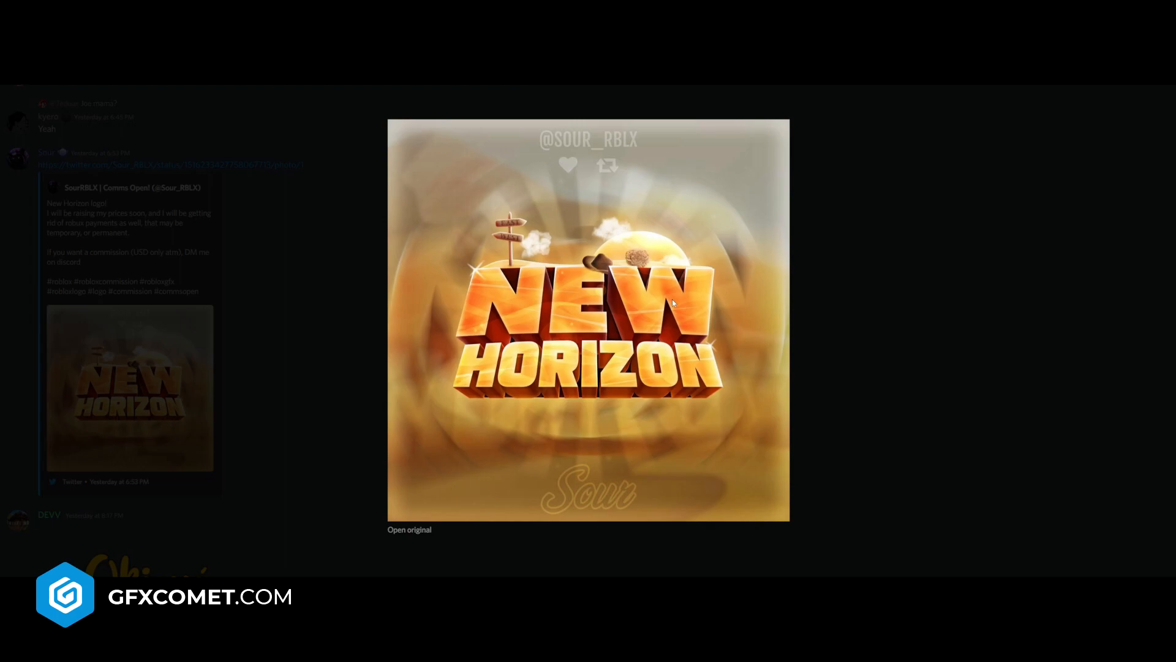
mouse_move(622, 366)
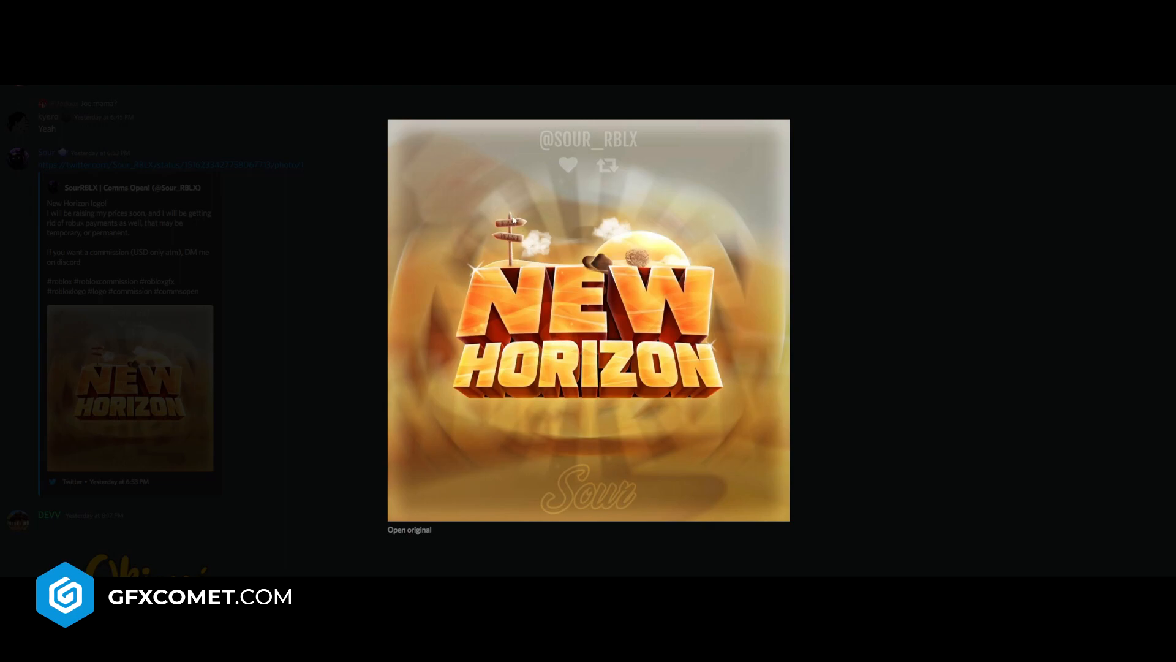
mouse_move(693, 282)
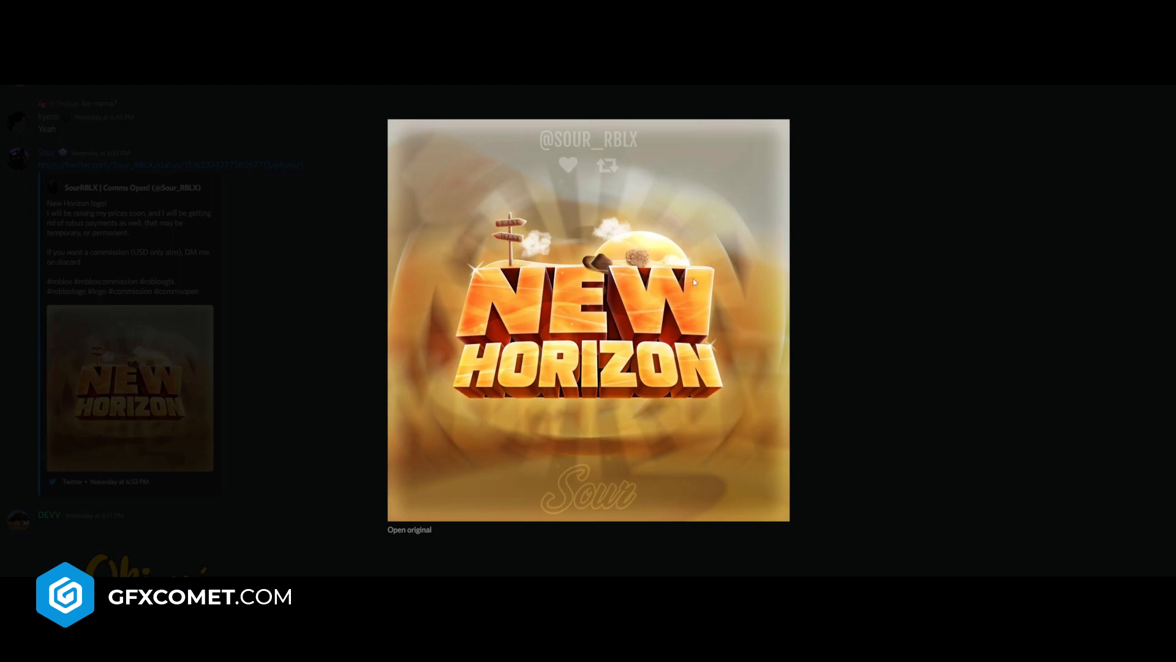
mouse_move(644, 258)
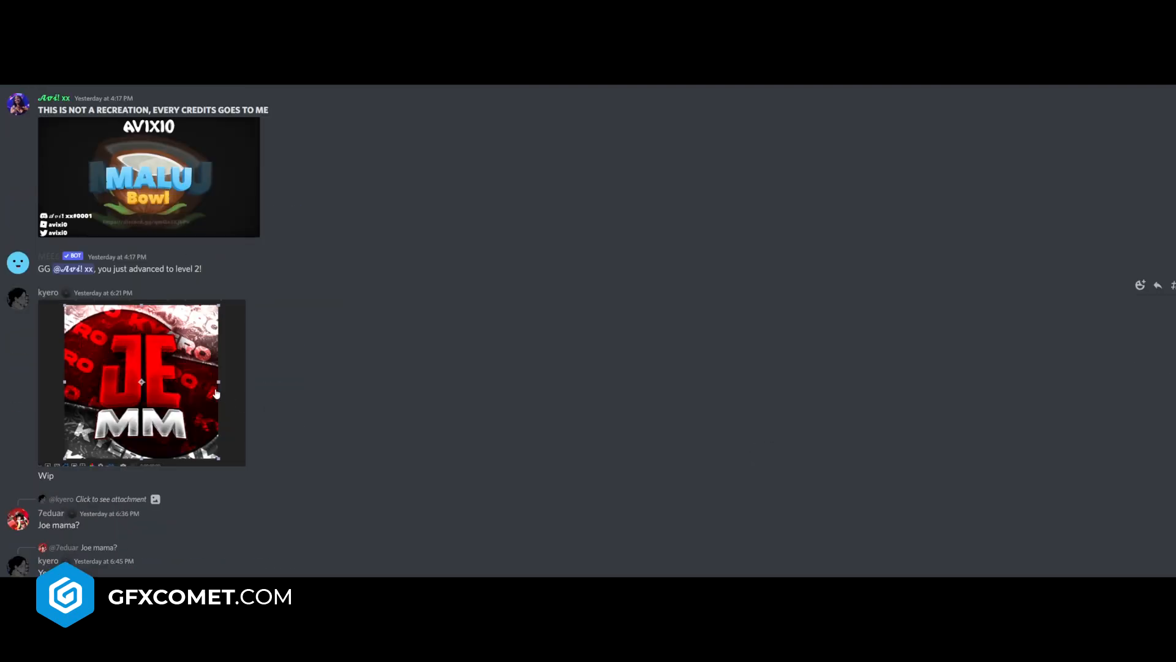
- Preview the red JE MM logo, then scroll past Taxy County toward Samurai Legends
click(141, 381)
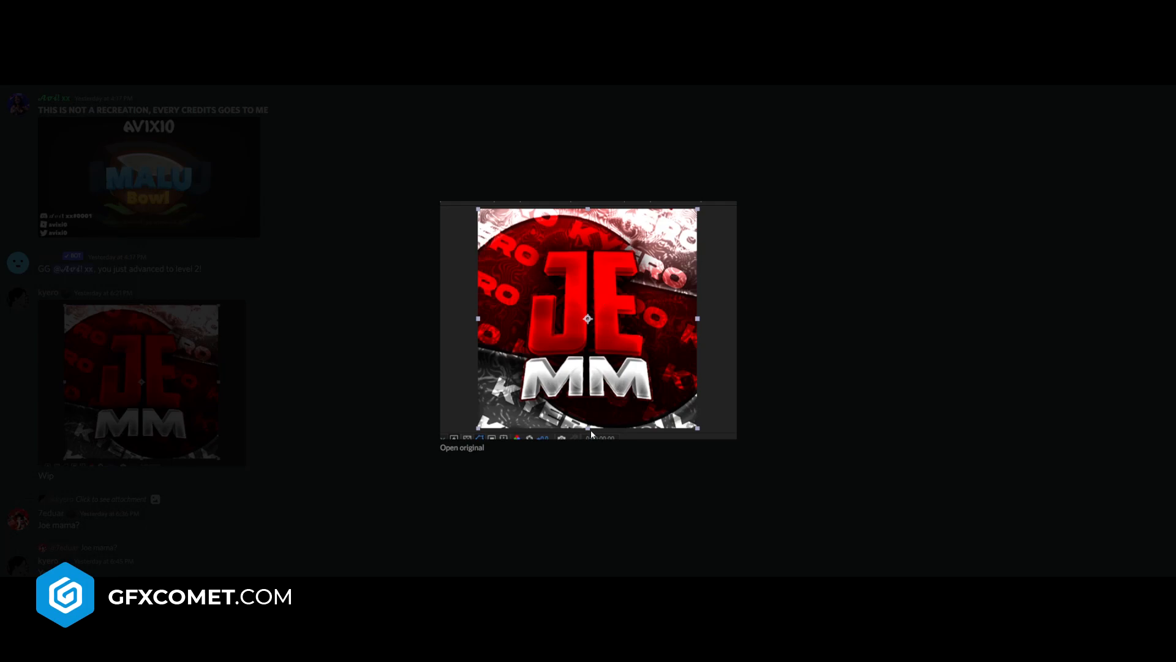
mouse_move(498, 243)
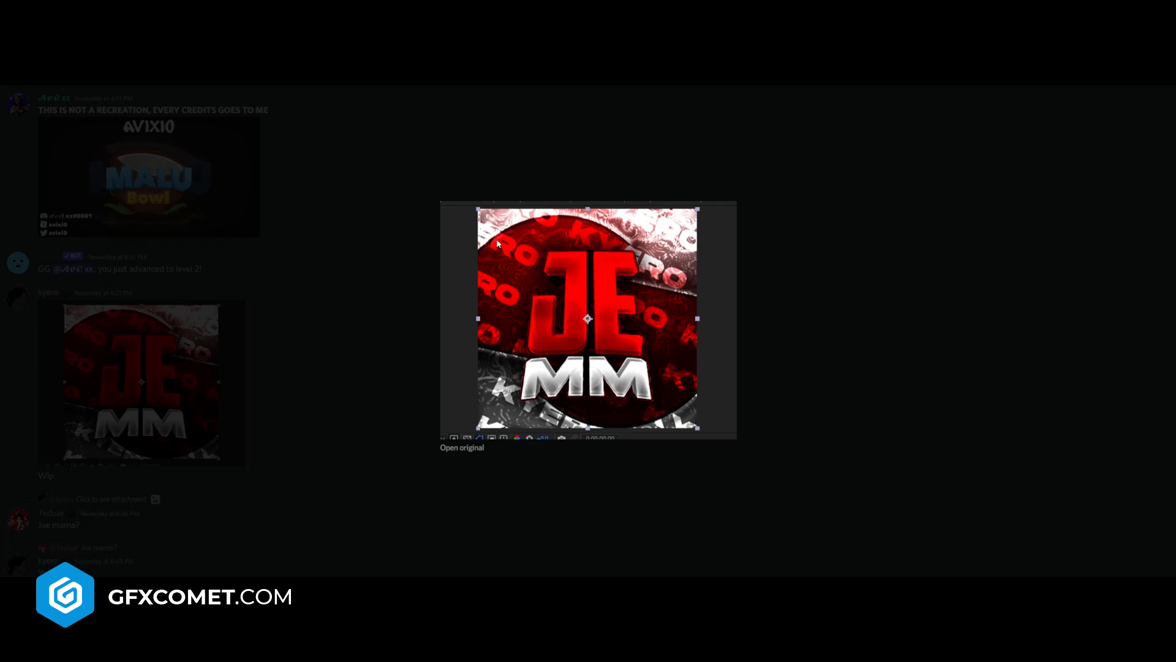
mouse_move(285, 449)
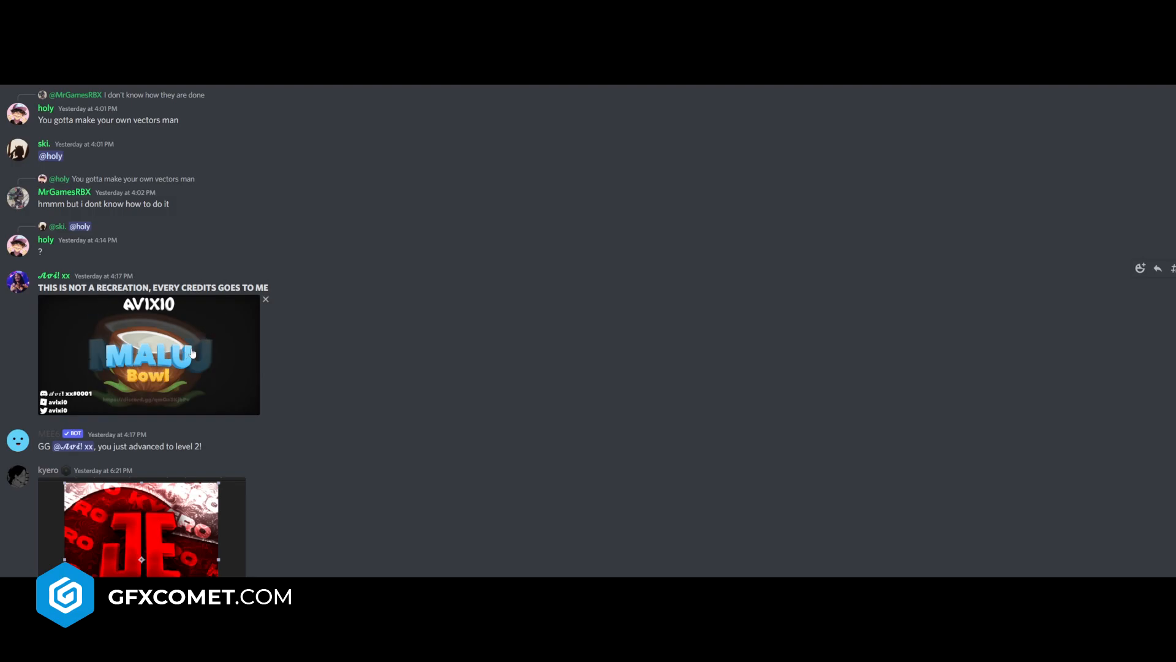
scroll(down, 3)
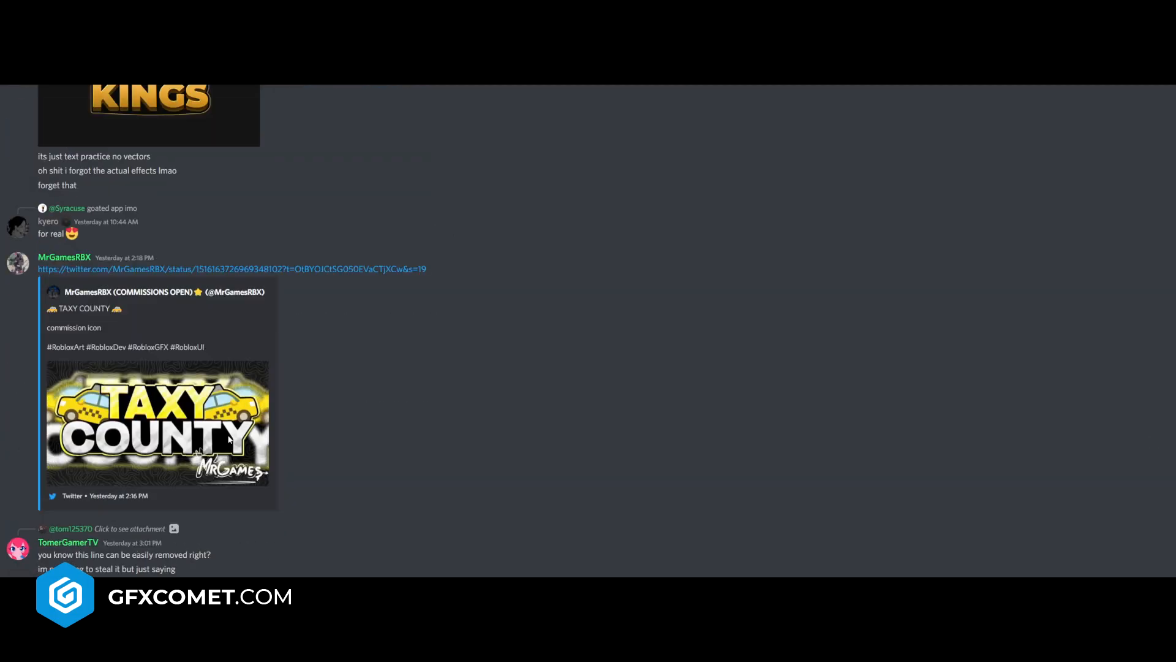
scroll(up, 3)
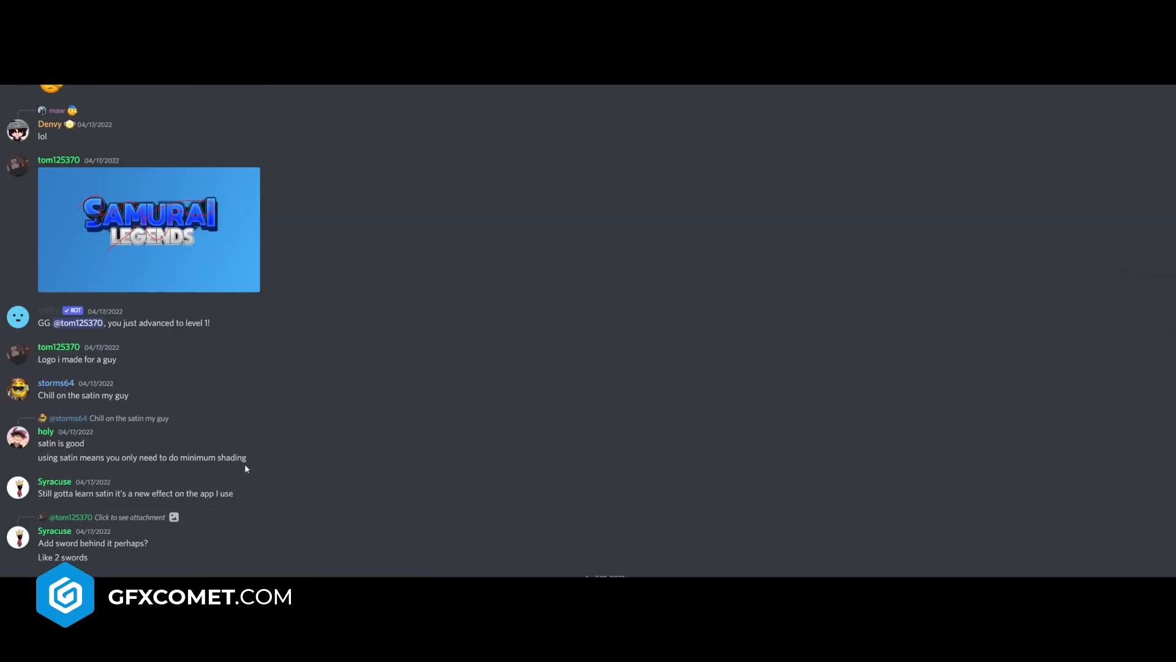
- Briefly enlarge the Hero Conquest logo, then scroll to the Deadnight tweet embed
scroll(down, 3)
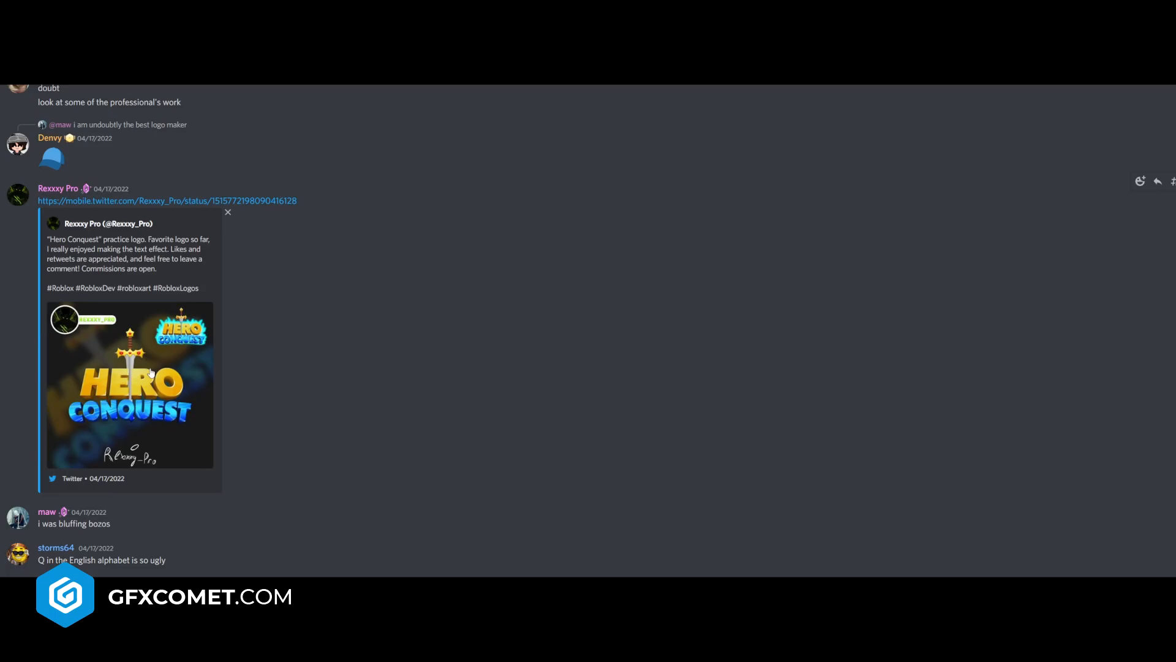
click(130, 385)
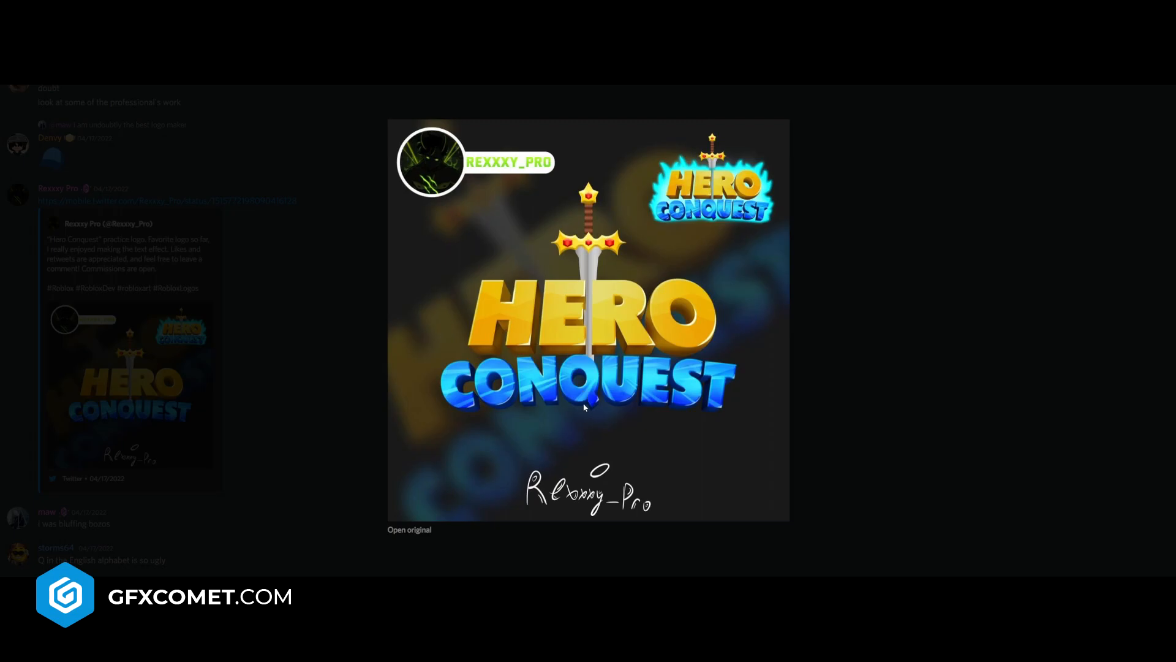
mouse_move(578, 278)
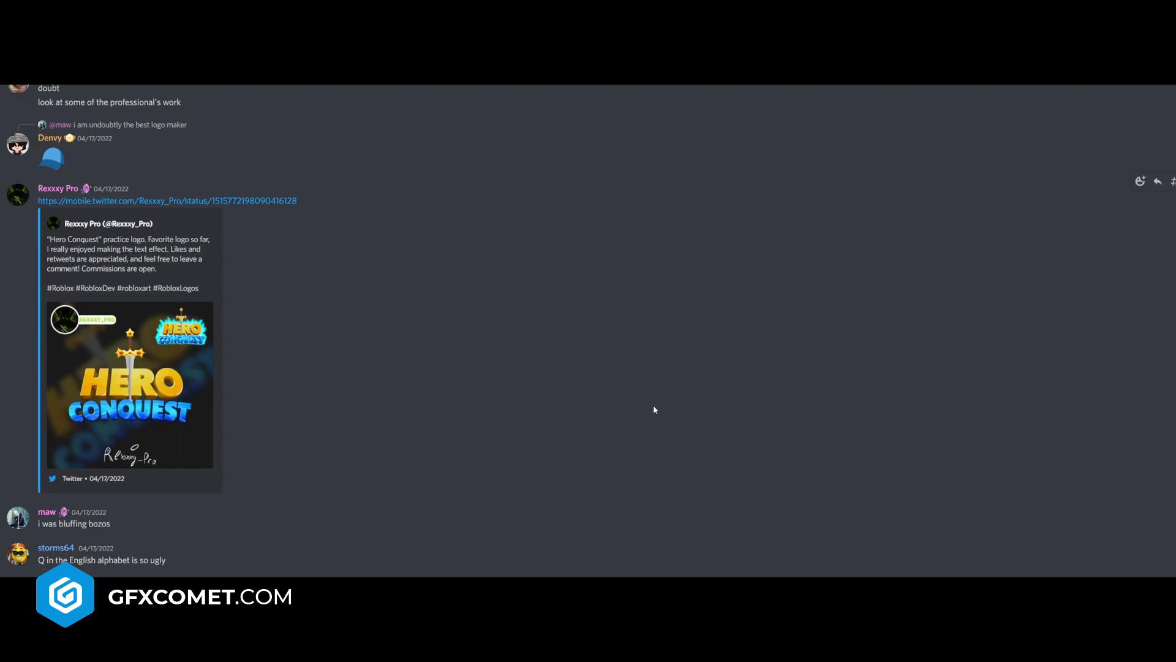
scroll(down, 3)
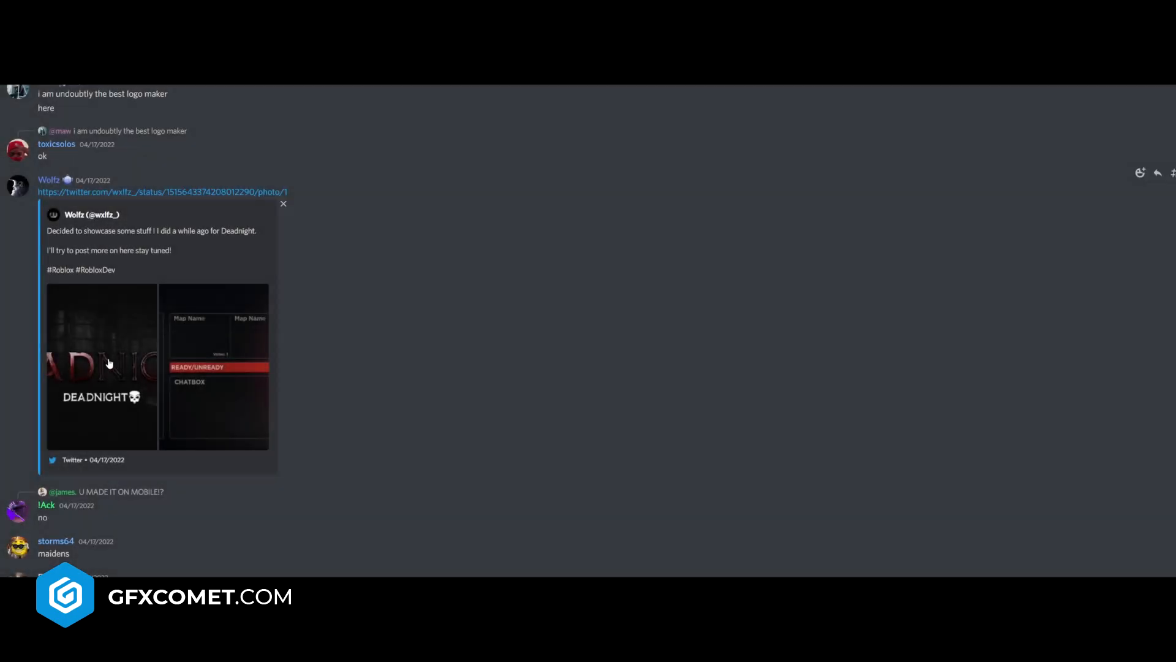
- Scroll past the Deadnight embed and reopen the Hero Conquest logo enlarged
click(101, 367)
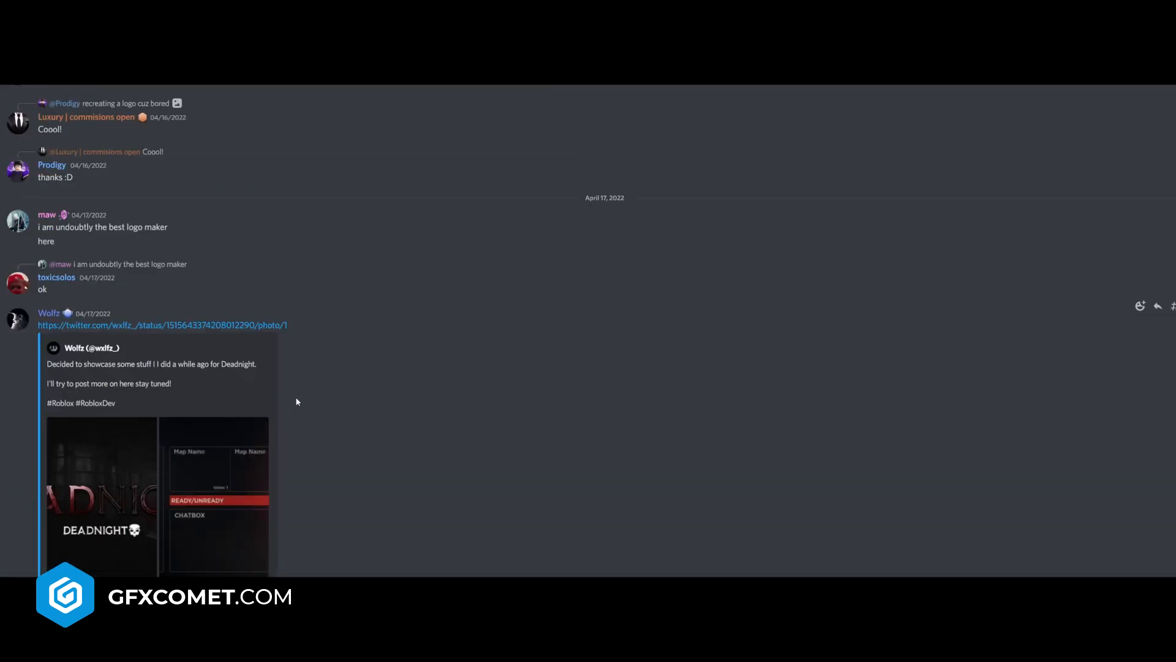
scroll(down, 3)
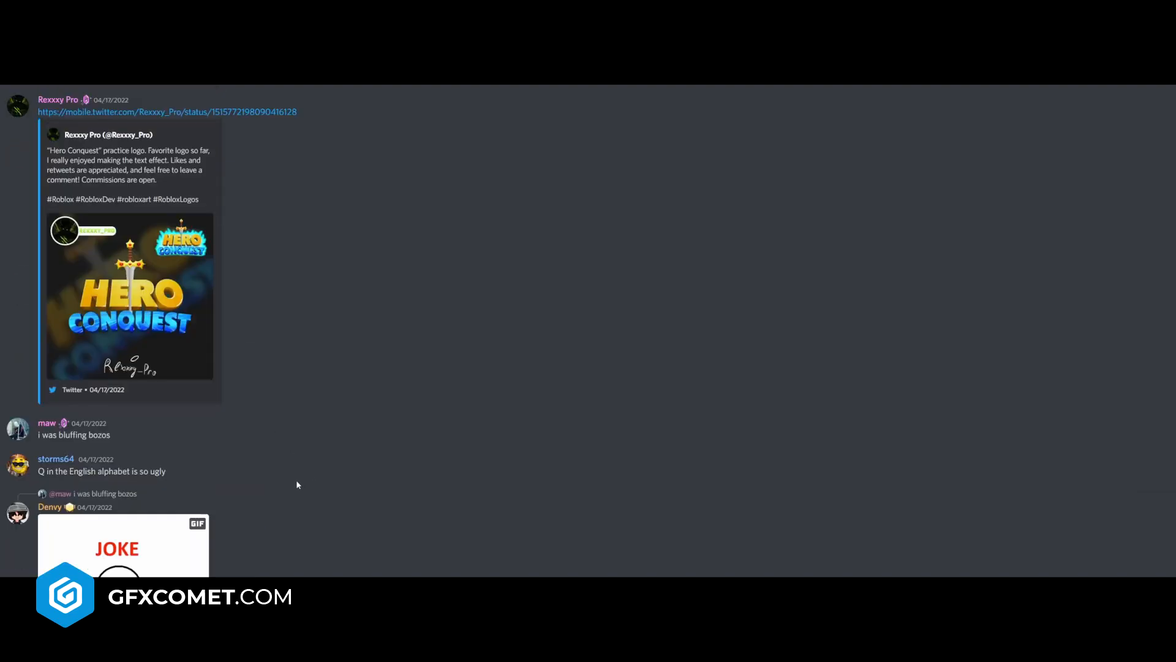
click(129, 296)
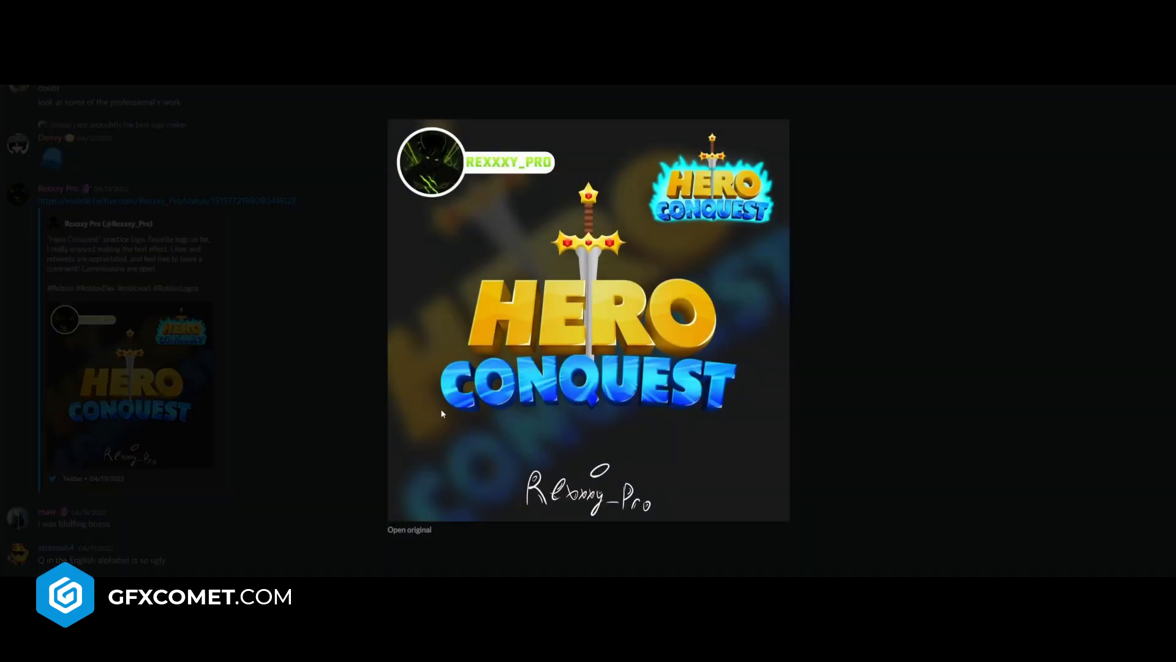
mouse_move(321, 301)
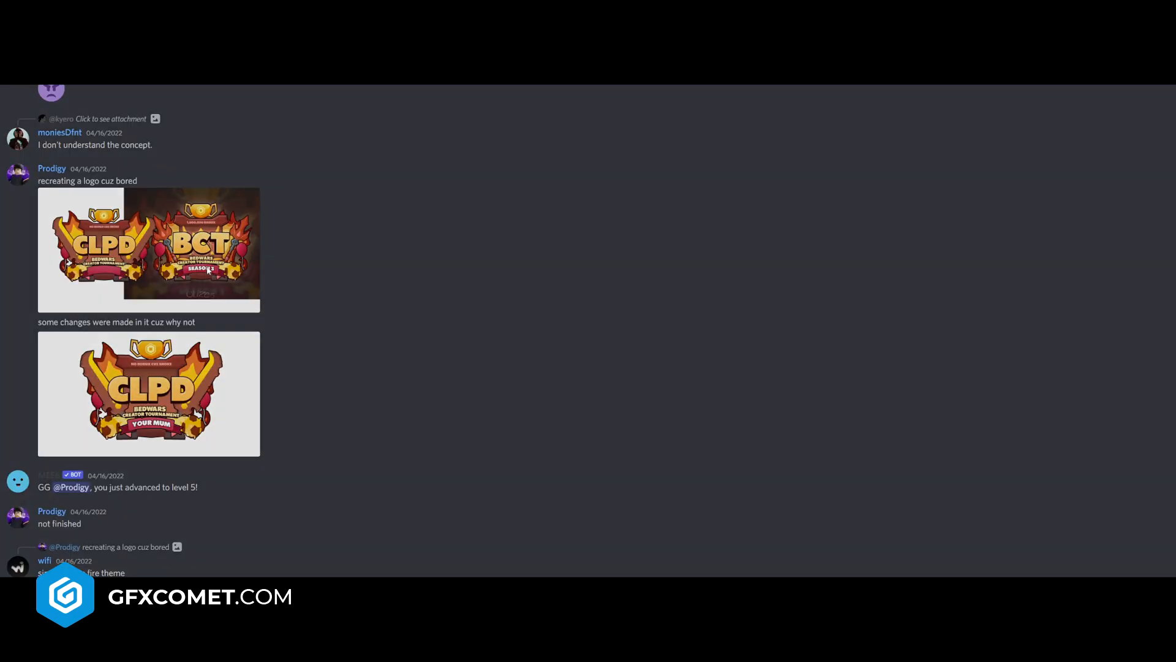
- Open the CLPD recreation logo full size for review
click(148, 393)
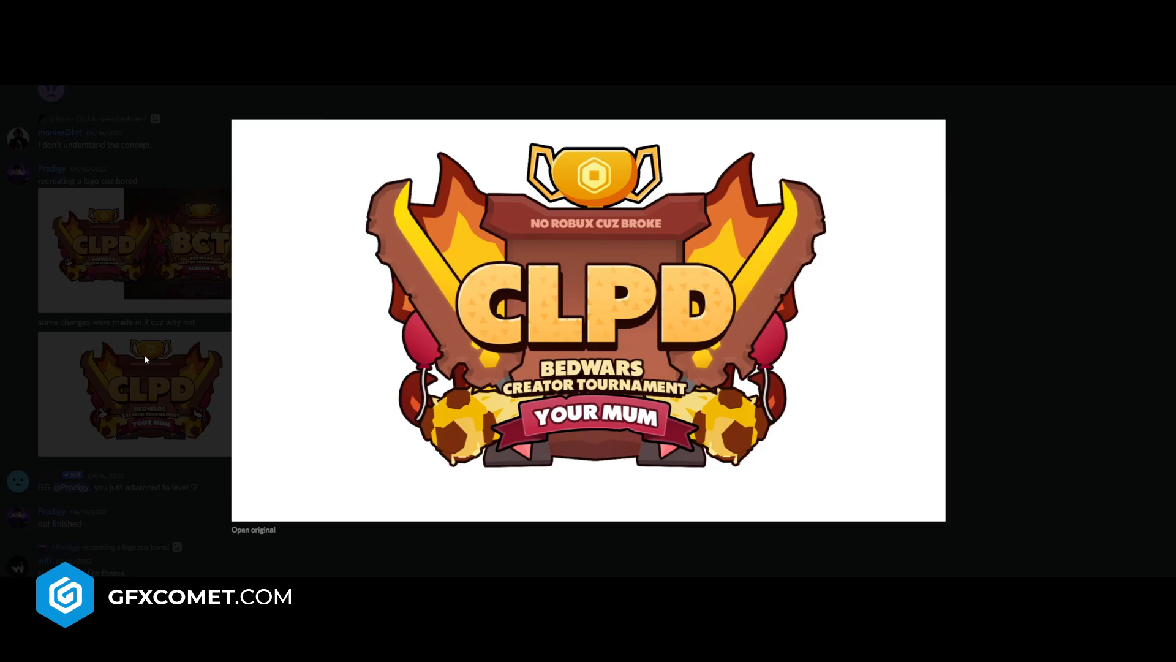
mouse_move(924, 415)
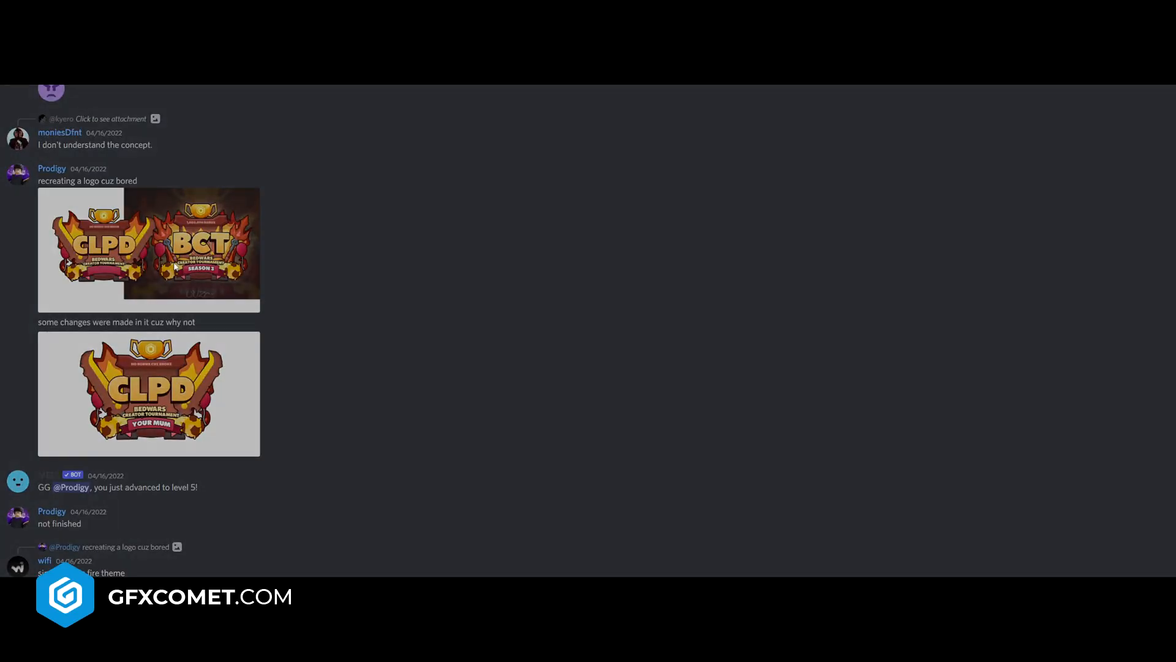
click(147, 249)
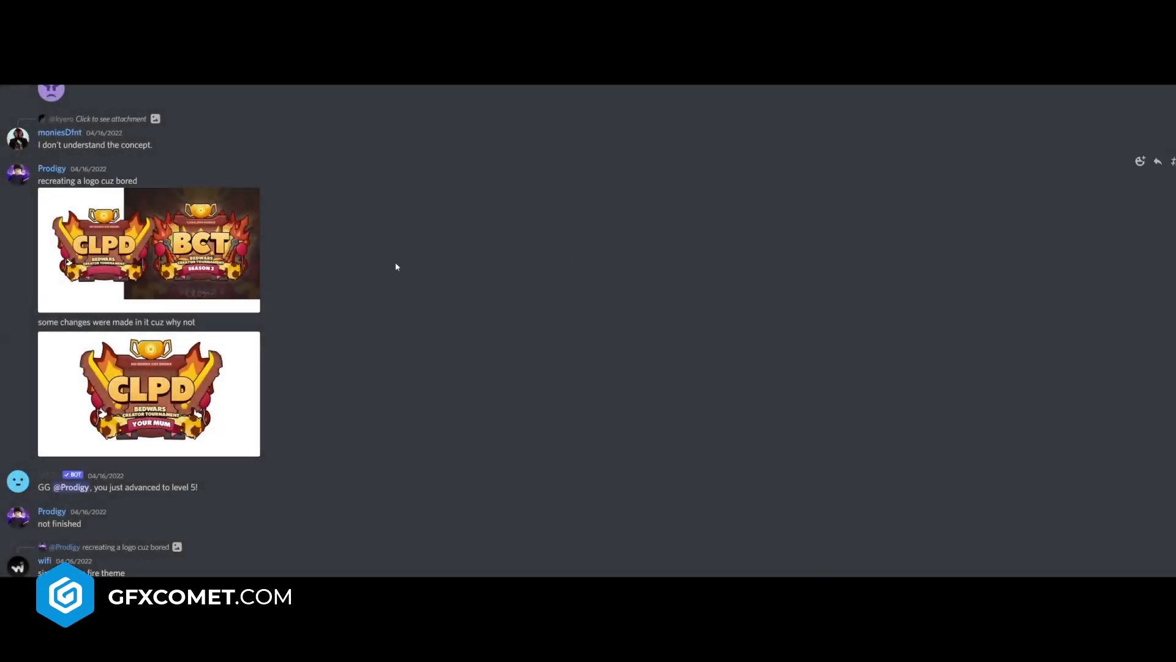
click(148, 249)
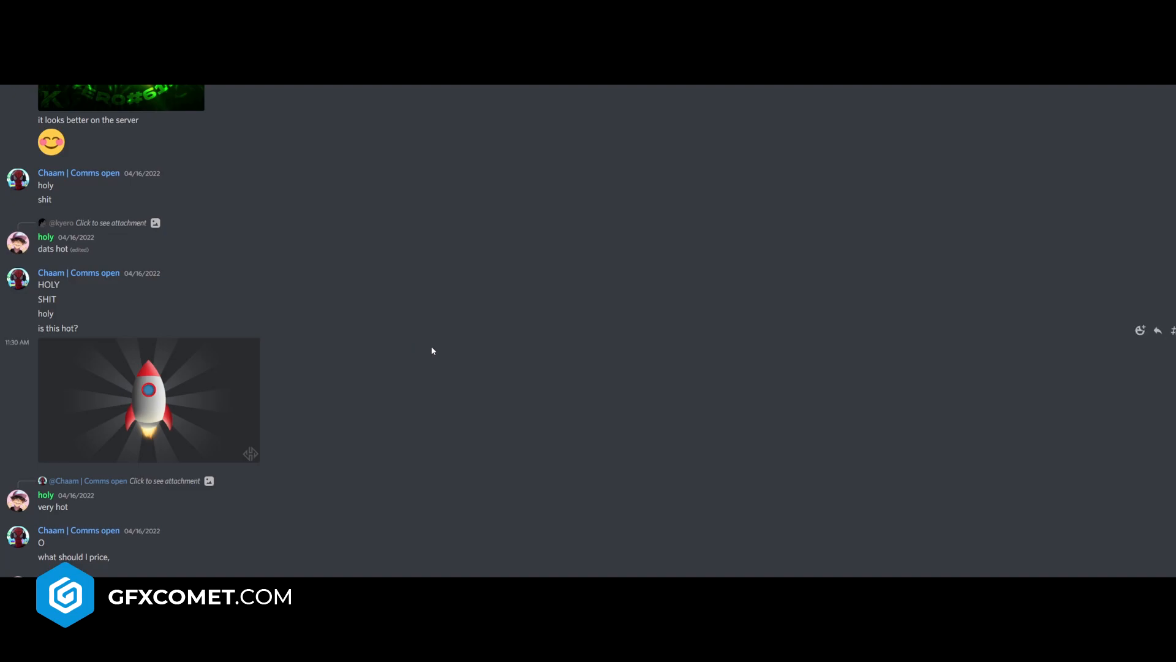
- Preview the rocket and Holy logos, then scroll up to the Trade Hangout post
click(148, 399)
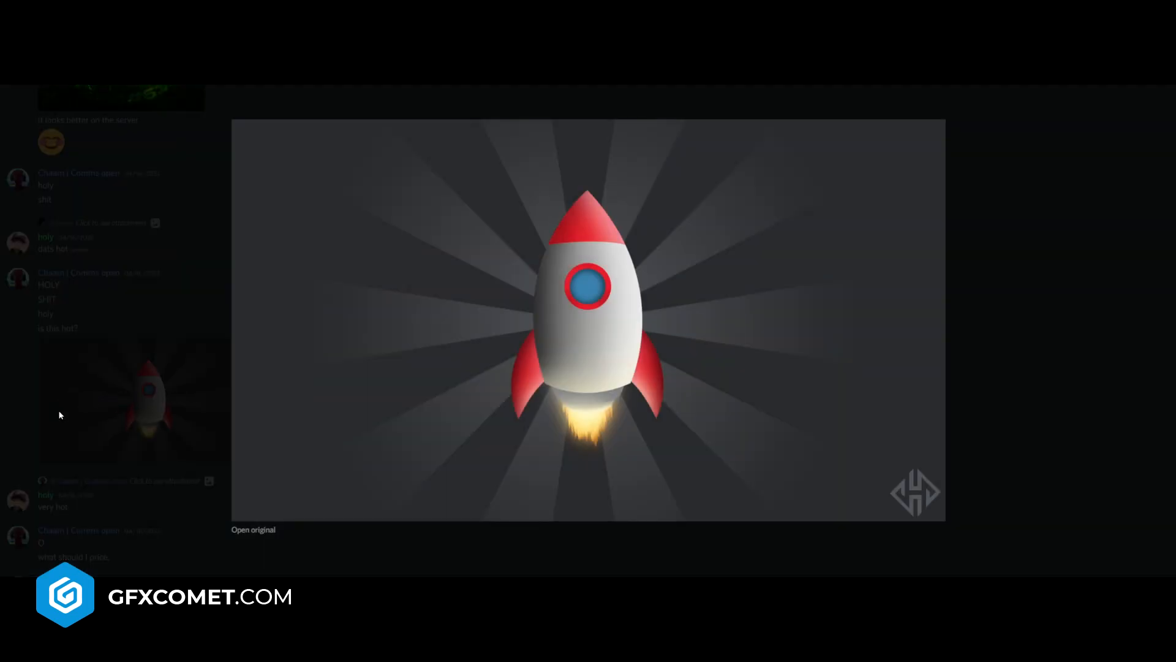
mouse_move(0, 396)
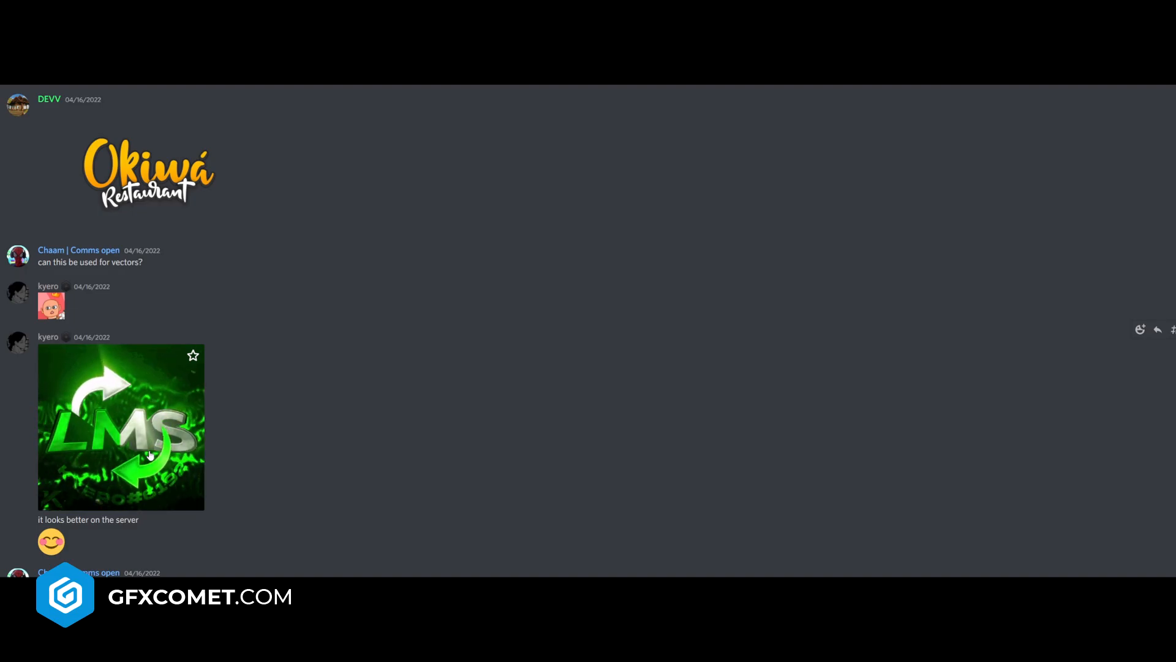
scroll(down, 3)
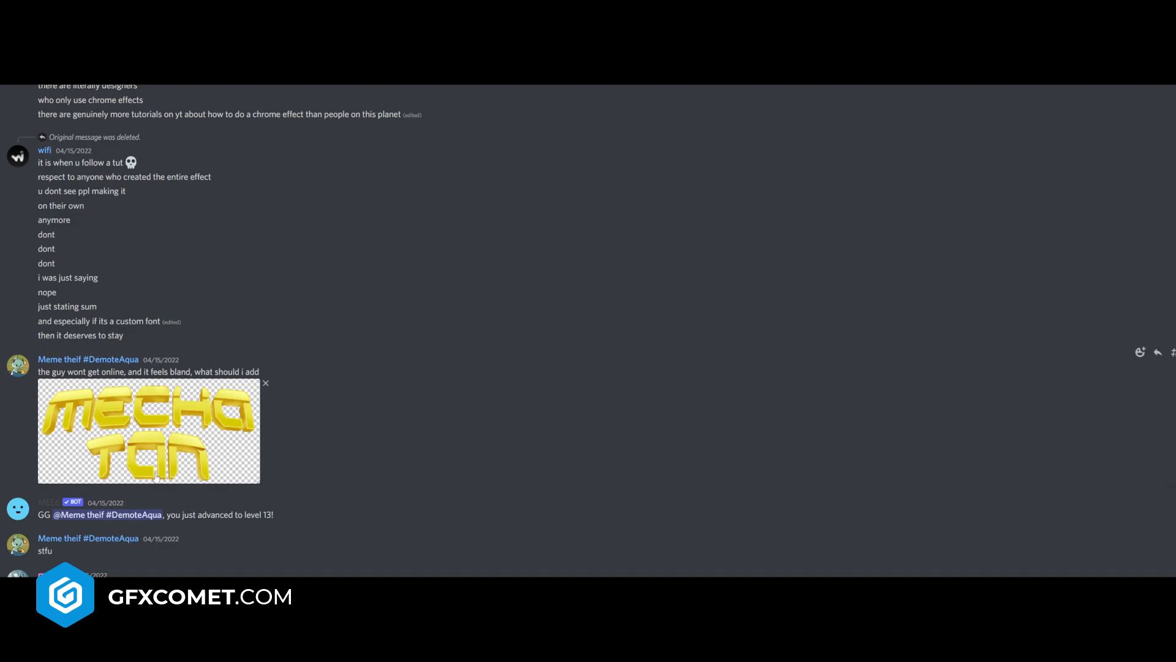
click(148, 342)
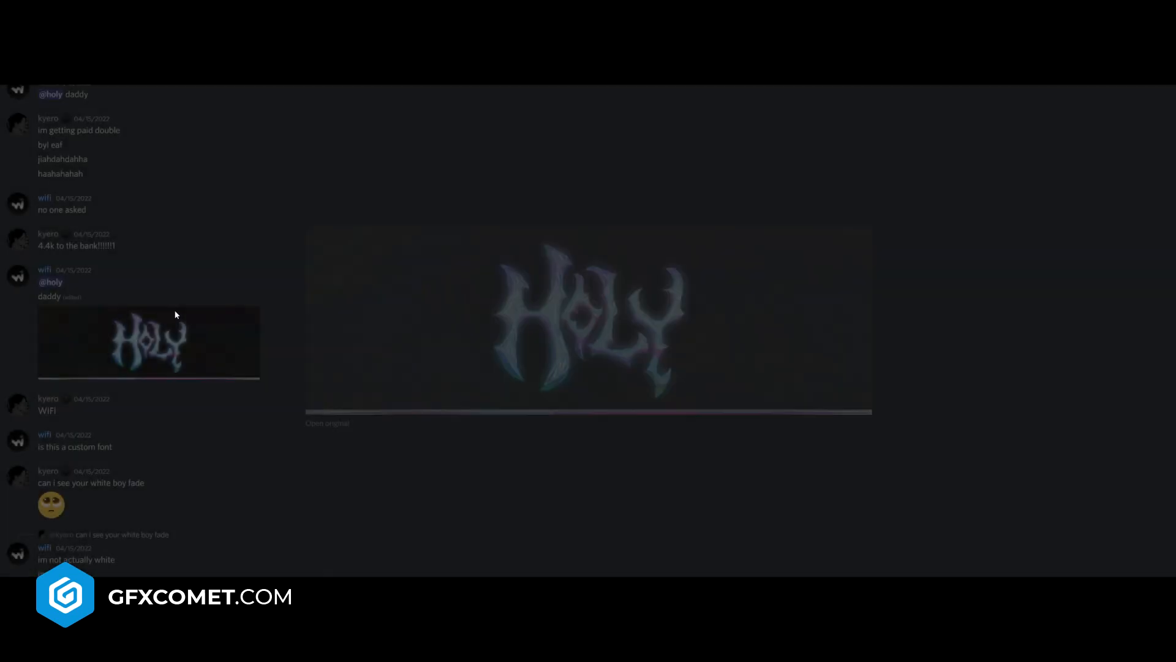
scroll(down, 3)
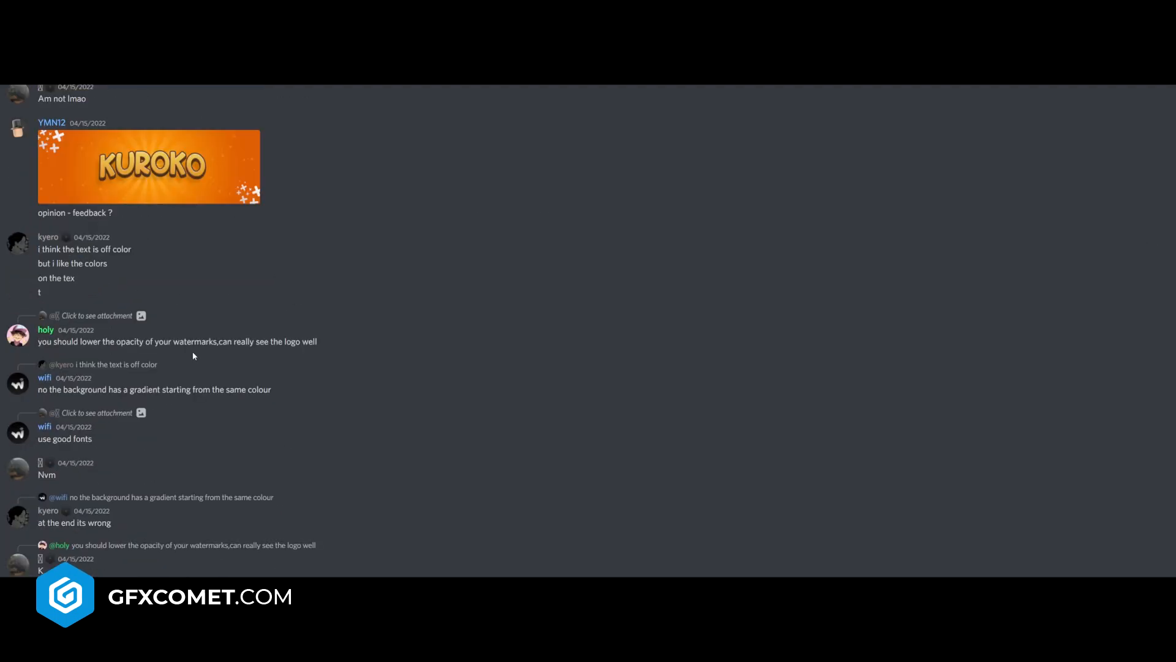
scroll(down, 3)
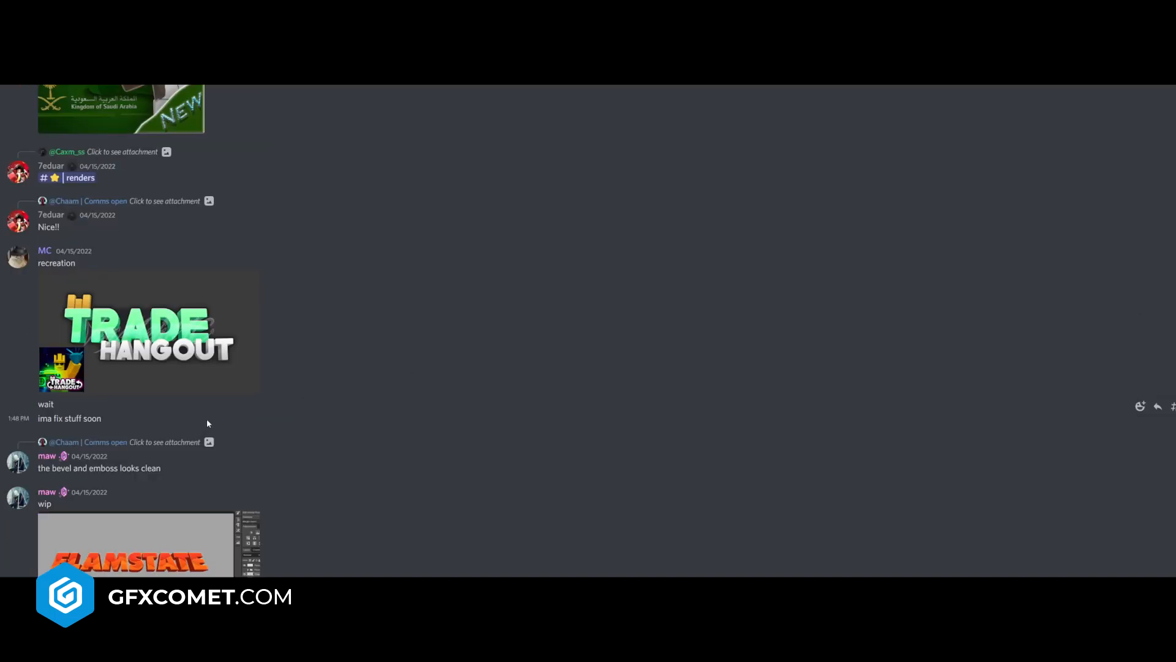
- Open the Trade Hangout recreation logo in an enlarged preview
click(149, 332)
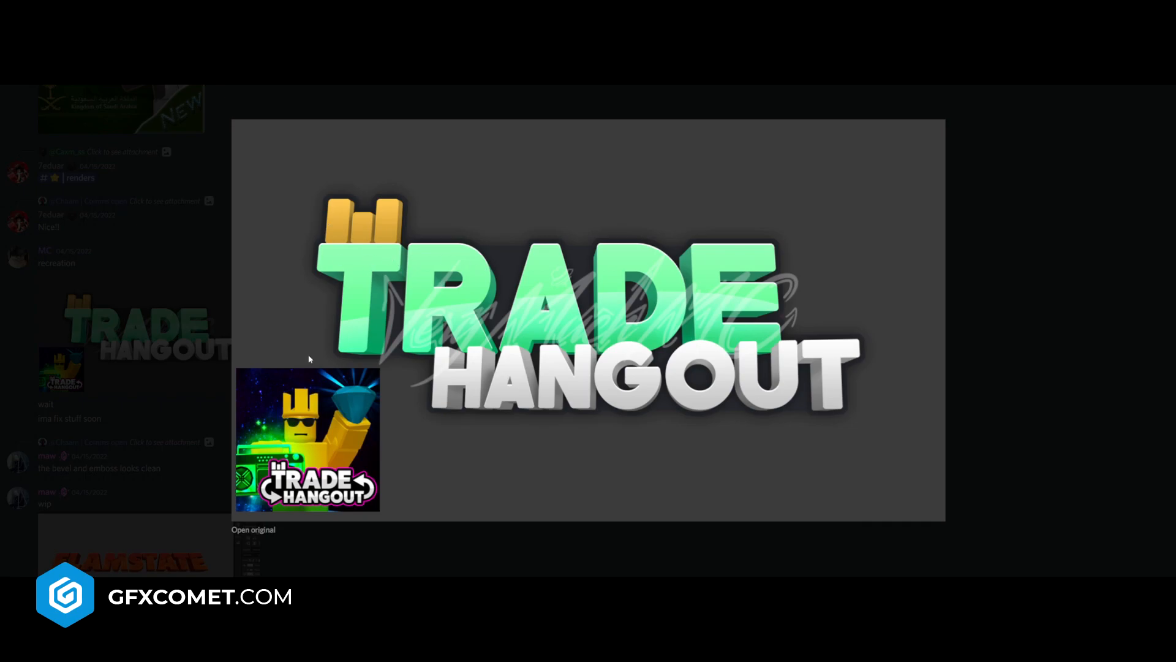
mouse_move(1090, 372)
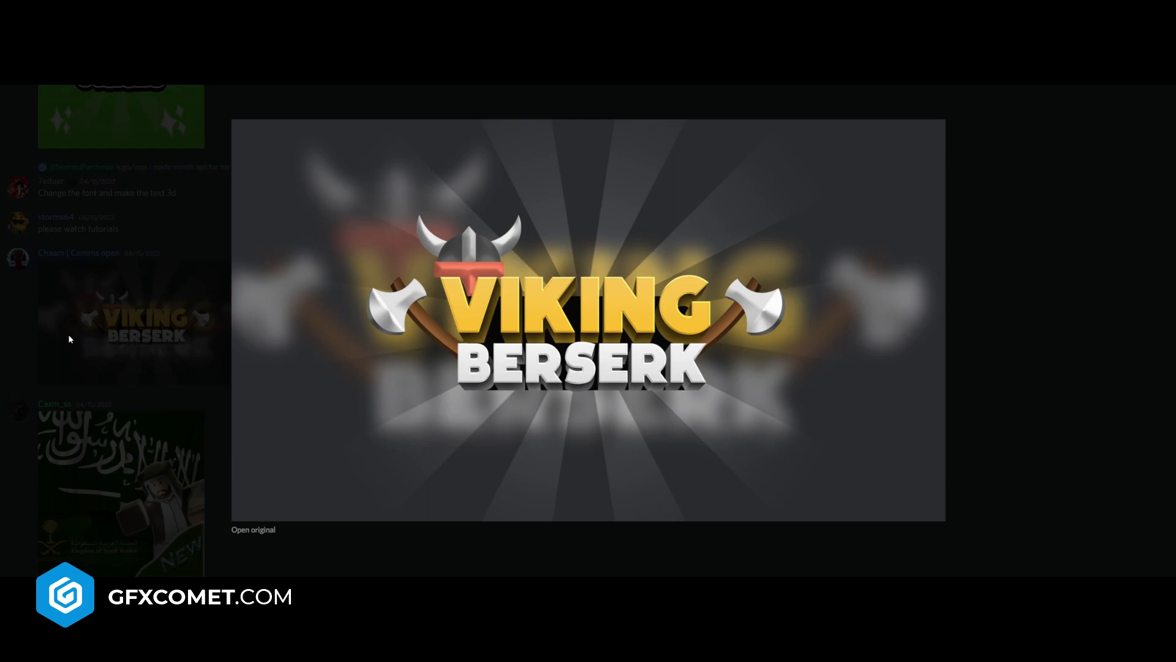
mouse_move(726, 336)
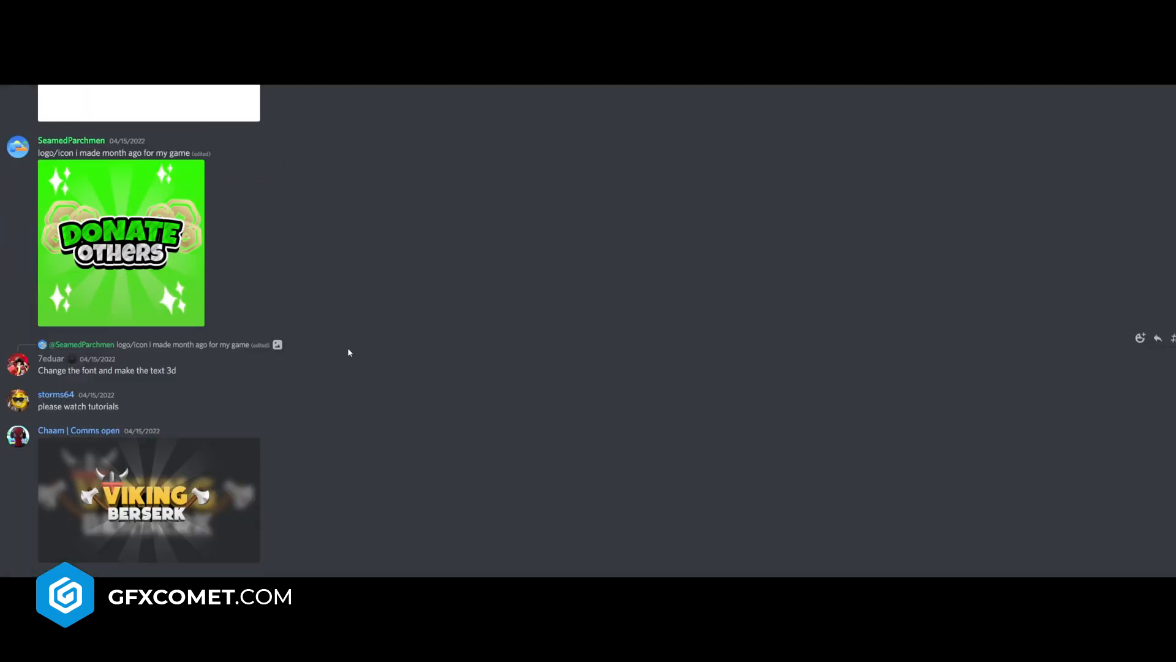
mouse_move(199, 330)
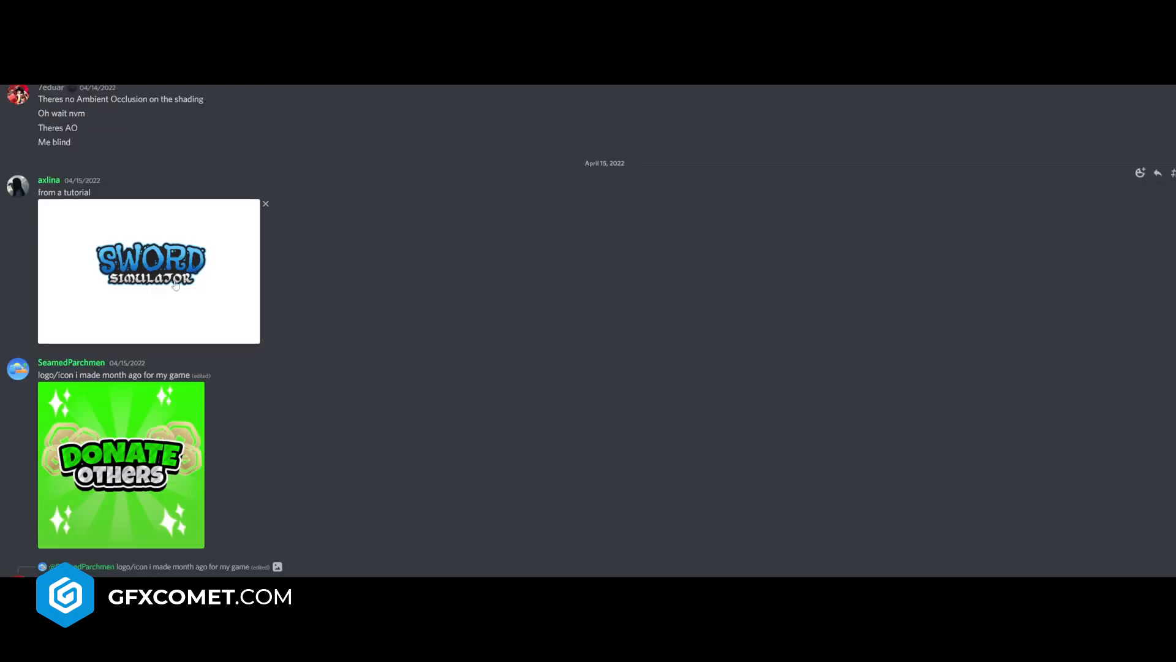
- Scroll past Sword Simulator, The Slasher and PBX, then enlarge the Moon Cafe logo
click(148, 270)
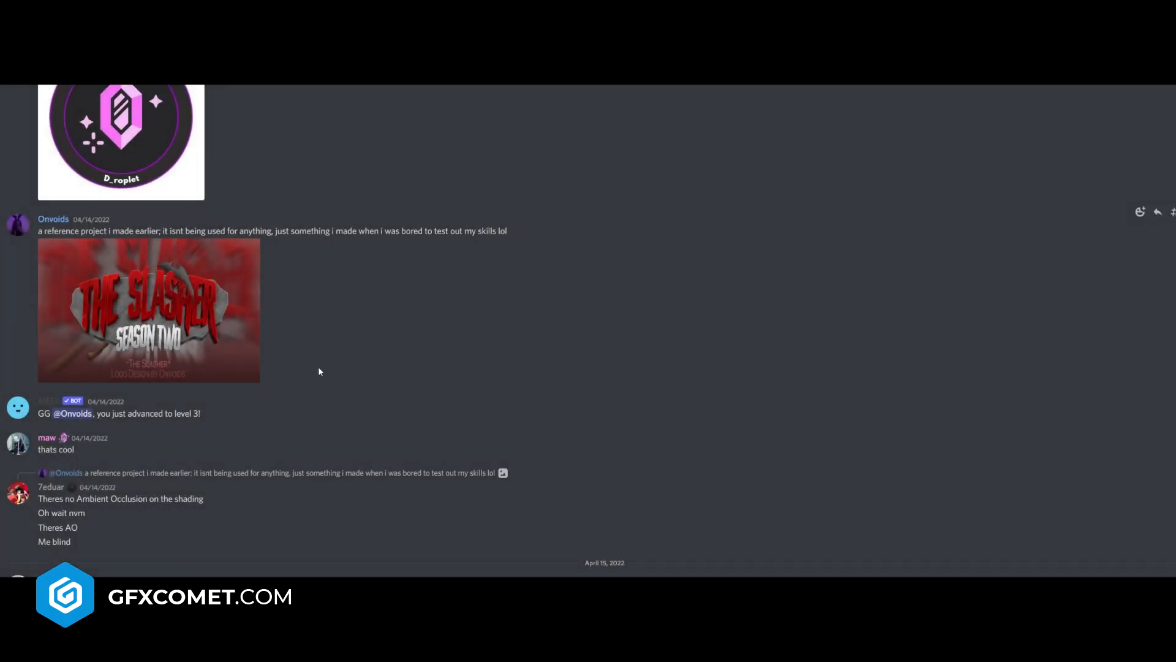
click(121, 139)
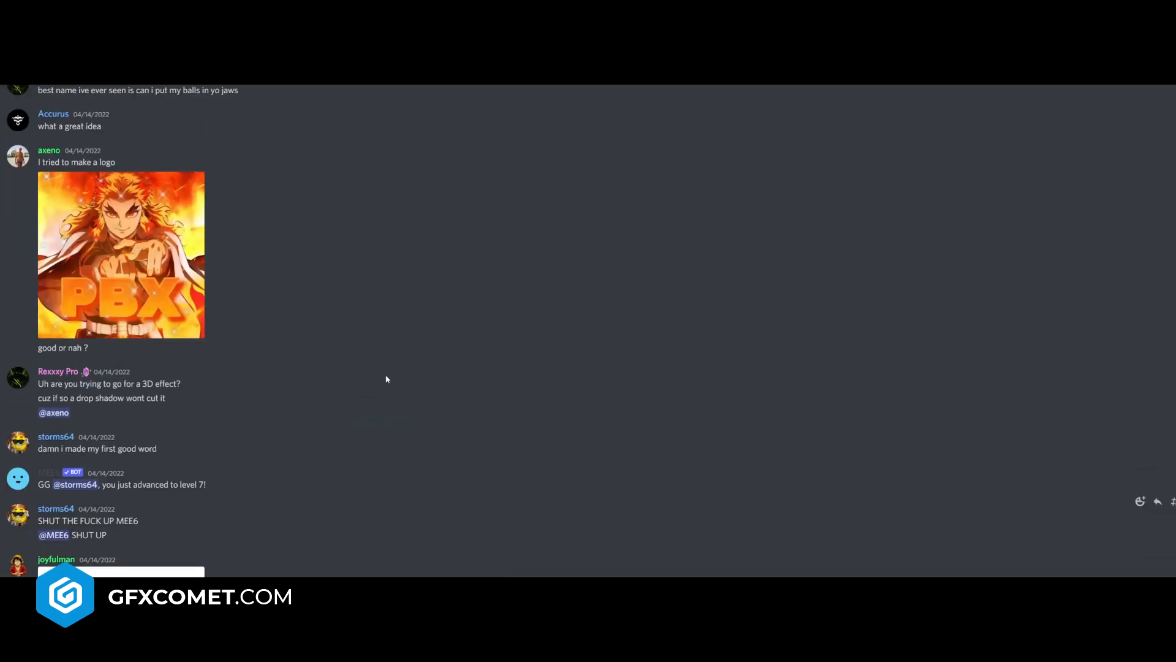
scroll(down, 3)
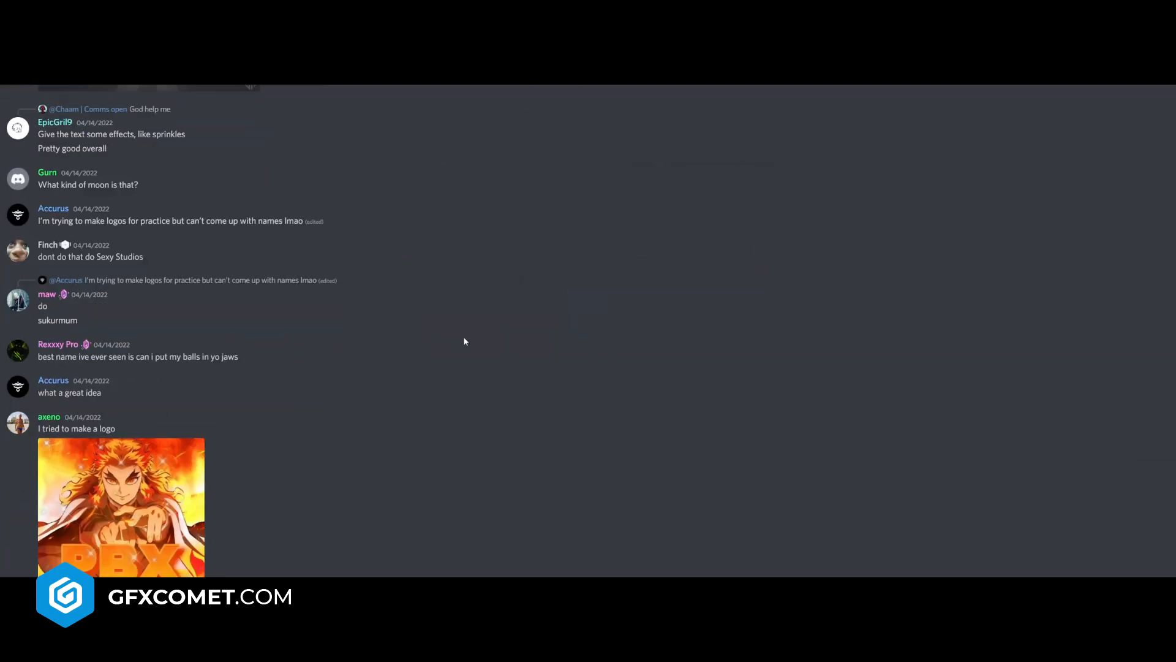
click(135, 247)
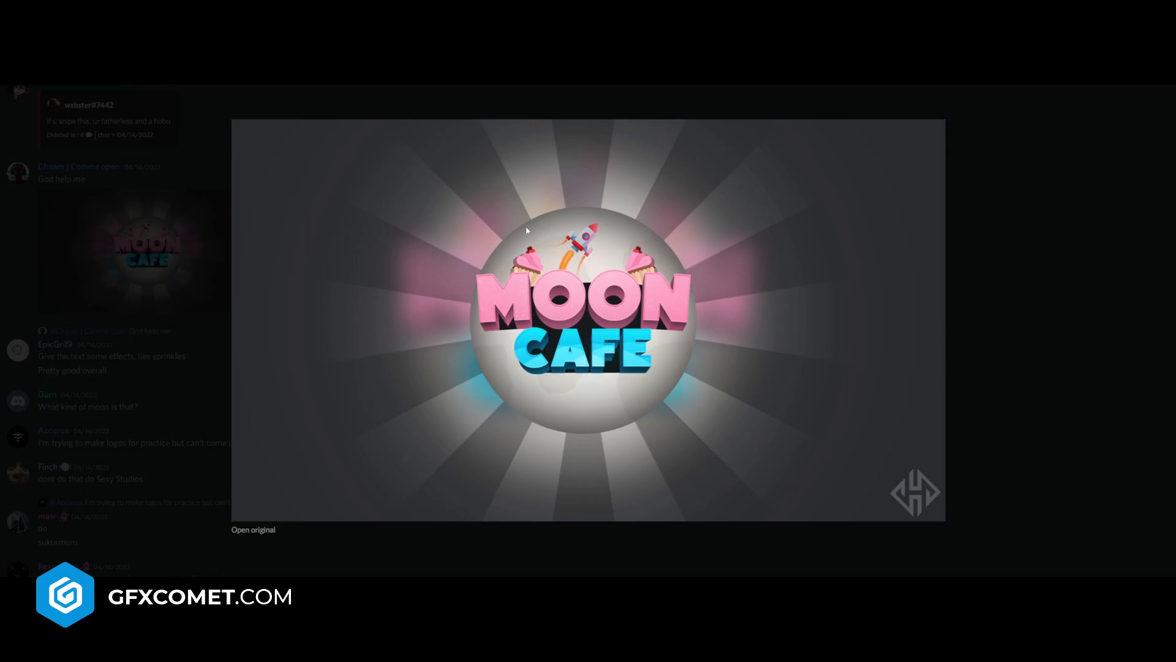
mouse_move(486, 270)
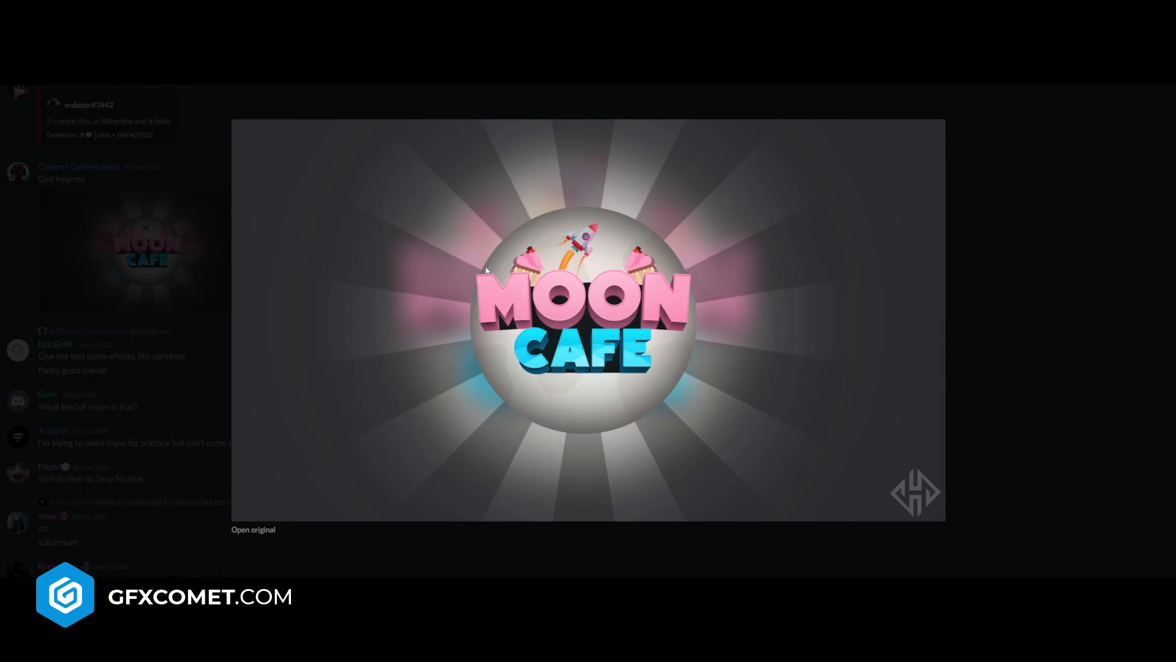
mouse_move(450, 402)
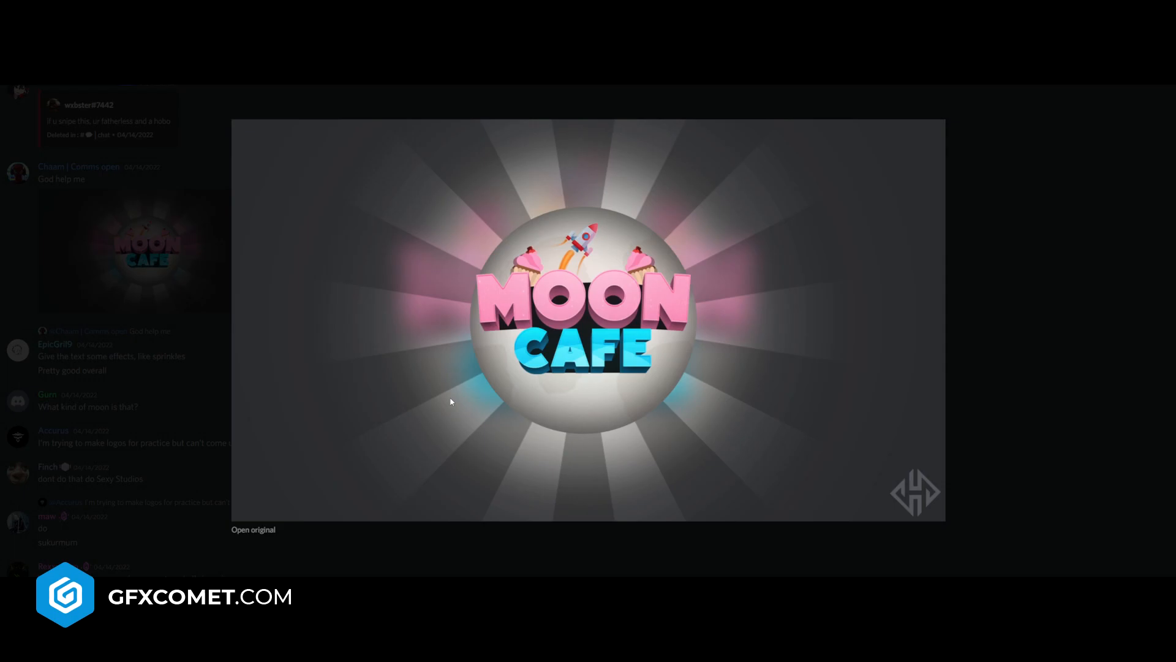
mouse_move(564, 318)
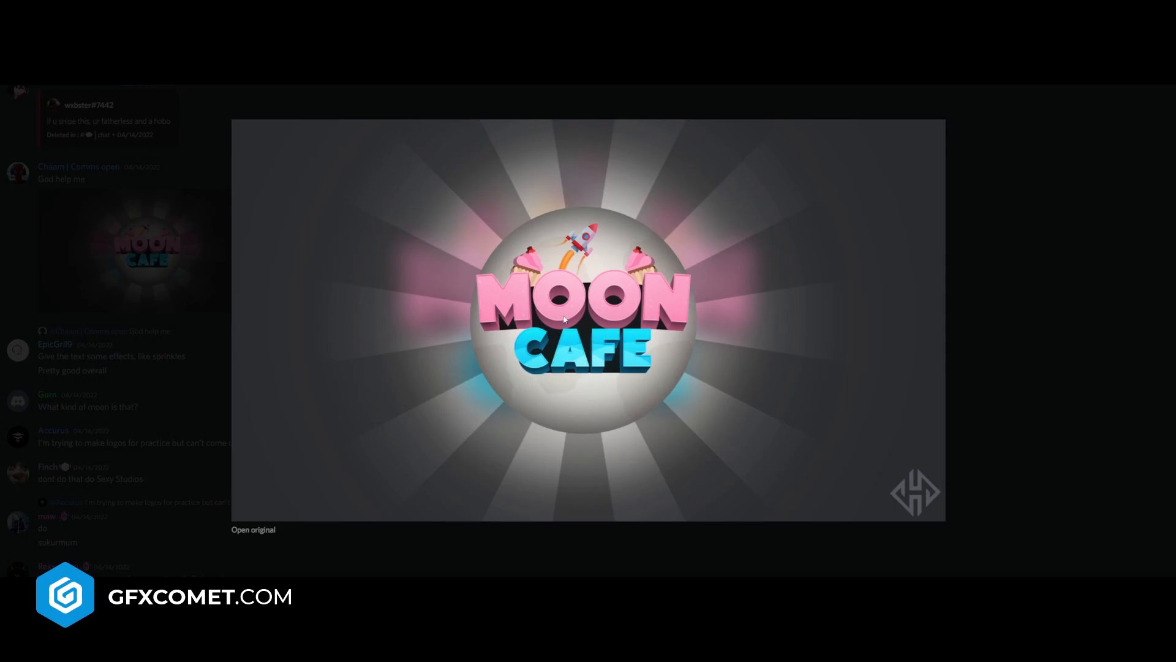
mouse_move(1136, 255)
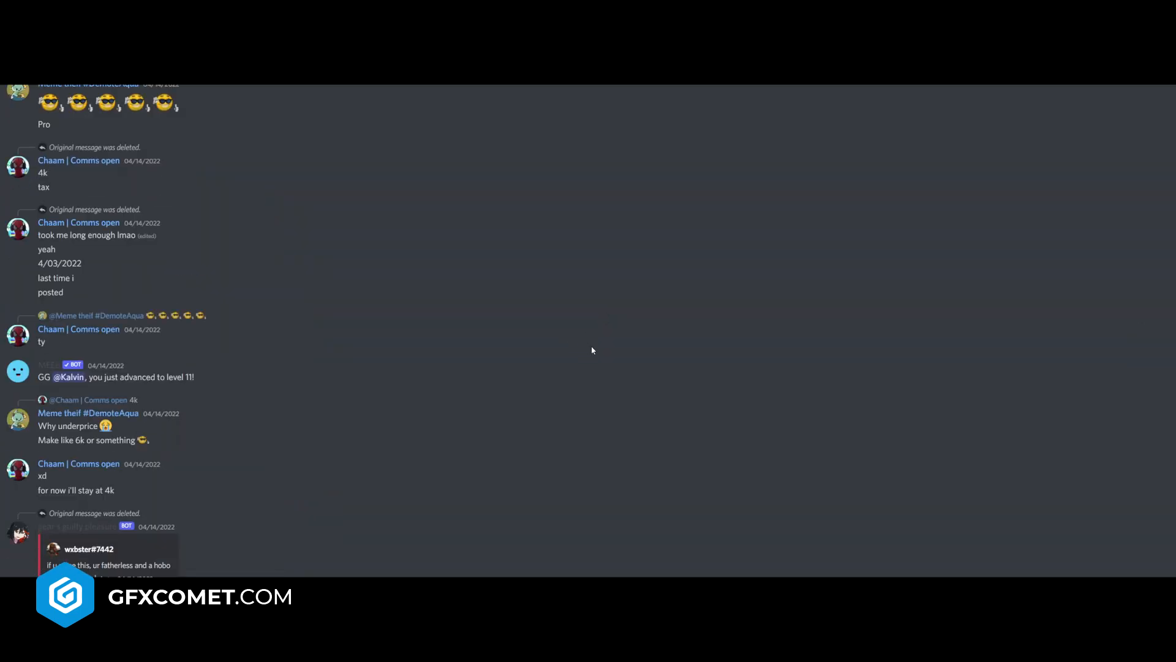
- Close the Moon Cafe preview and scroll to the Unknown Studios practice logo
scroll(down, 3)
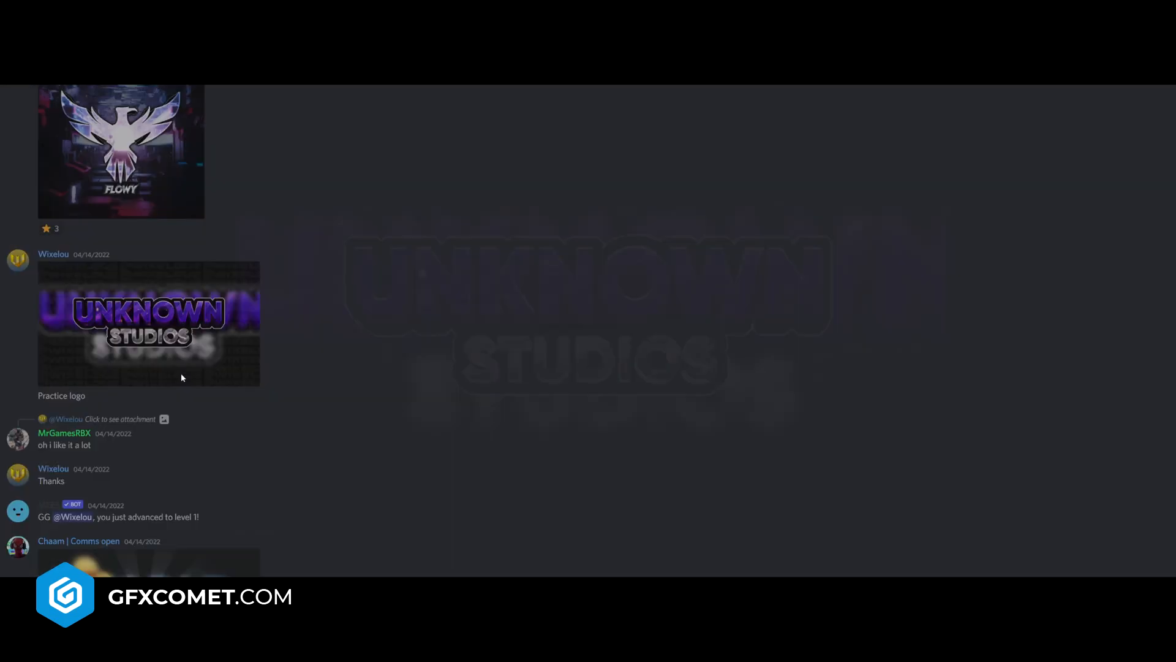
- Scroll past the Flowy and SnyperGFX posts to Sinnax's Weapon Master Simulator commission
scroll(down, 3)
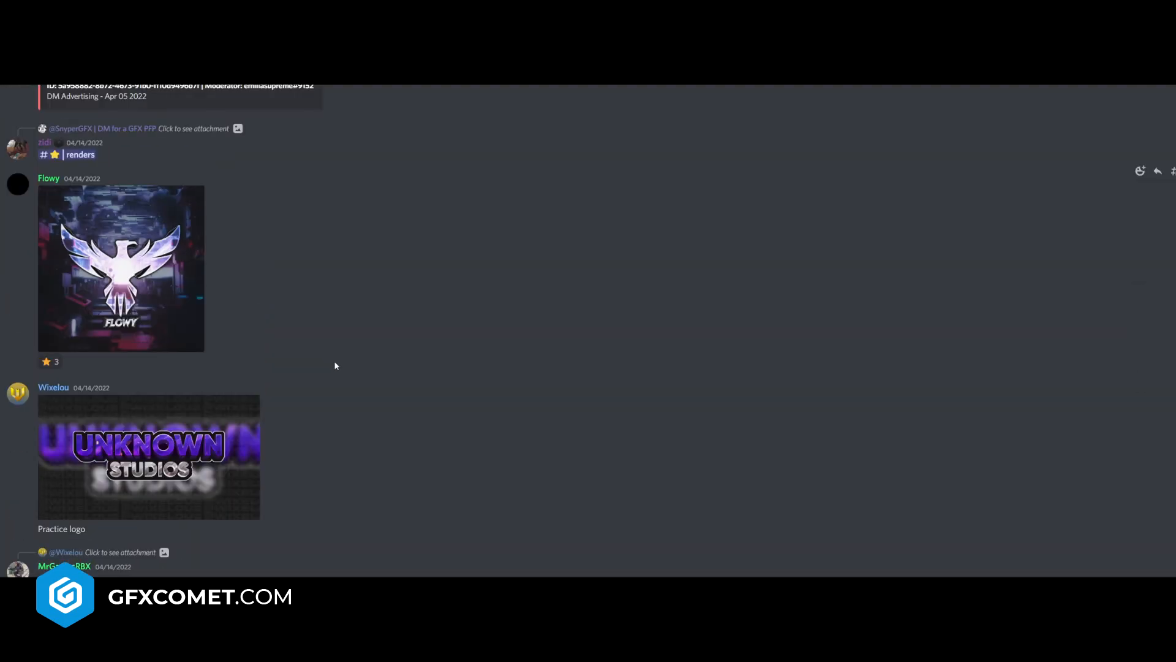
scroll(up, 3)
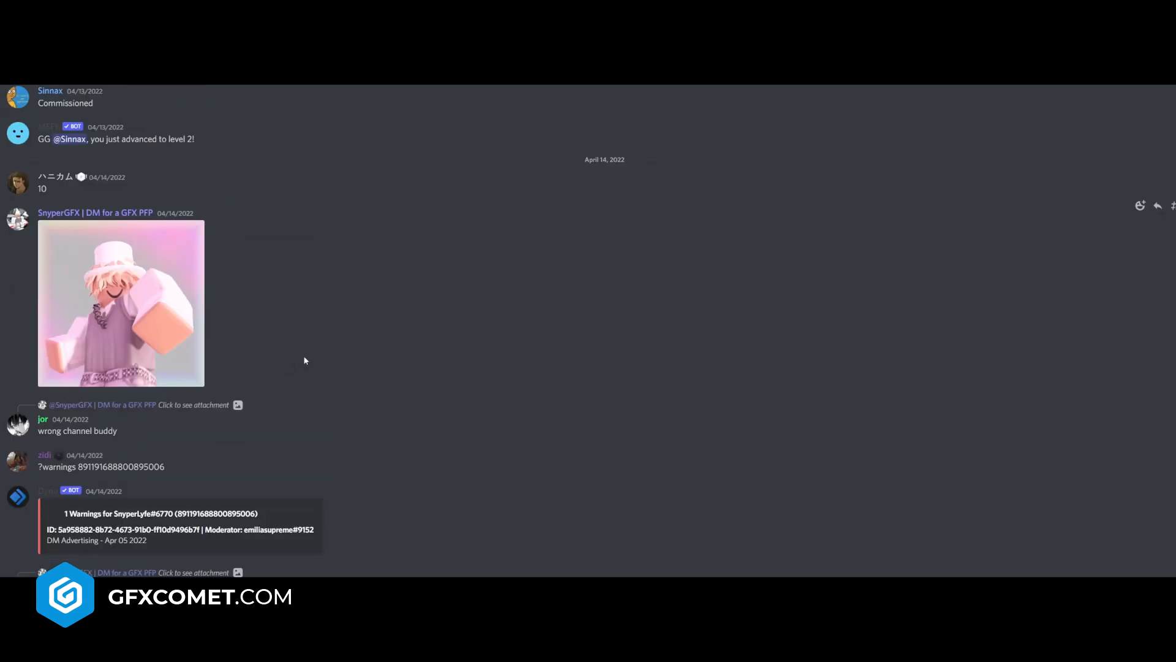
scroll(down, 3)
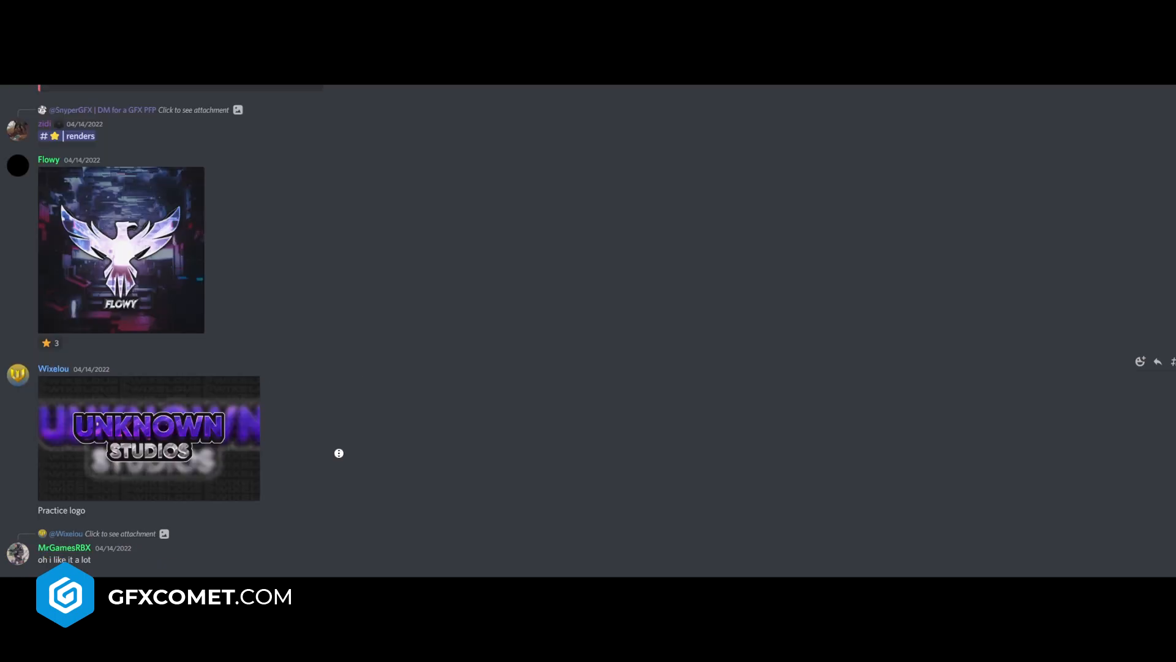
mouse_move(338, 452)
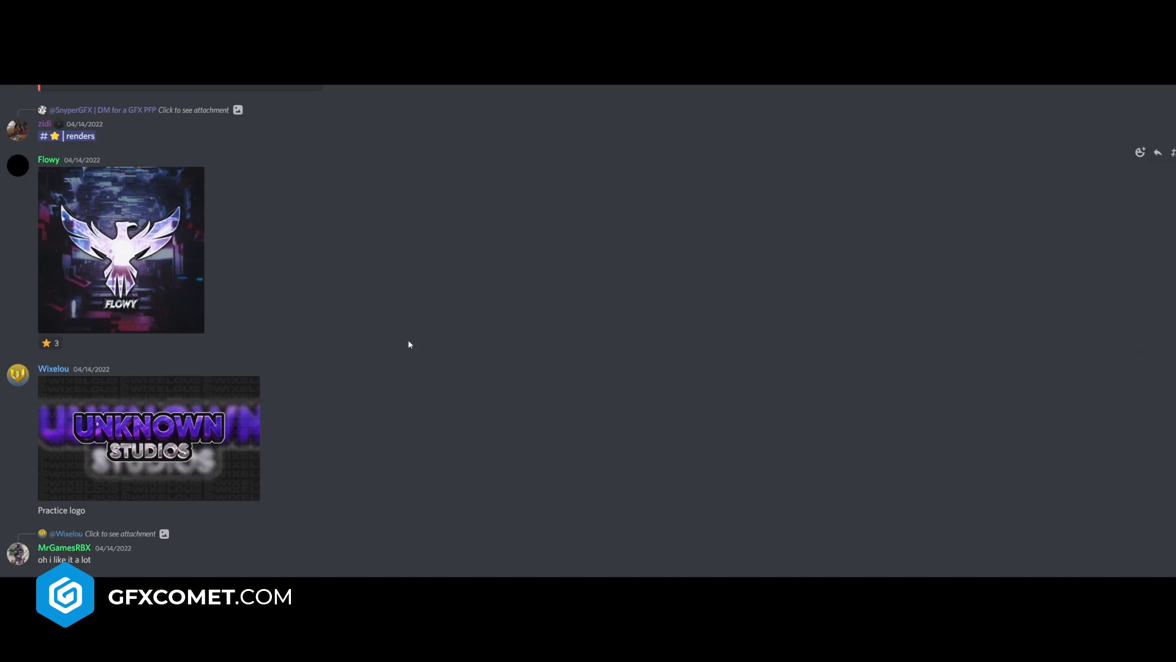
scroll(up, 3)
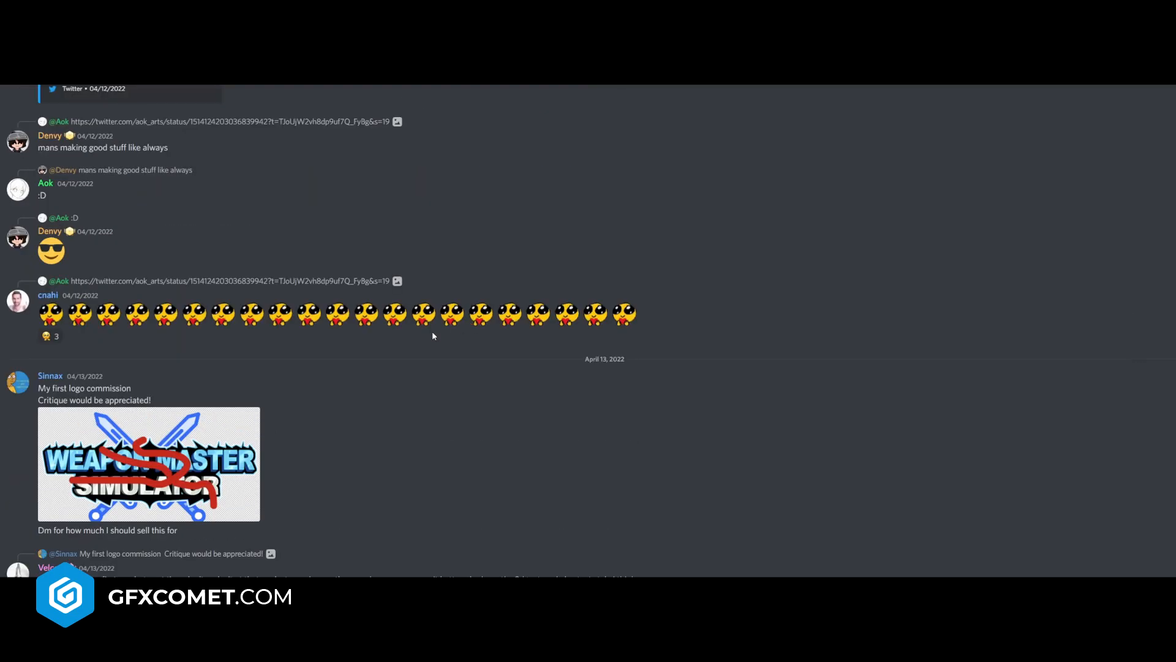
- Open Sinnax's Weapon Master Simulator logo in an enlarged preview
click(148, 464)
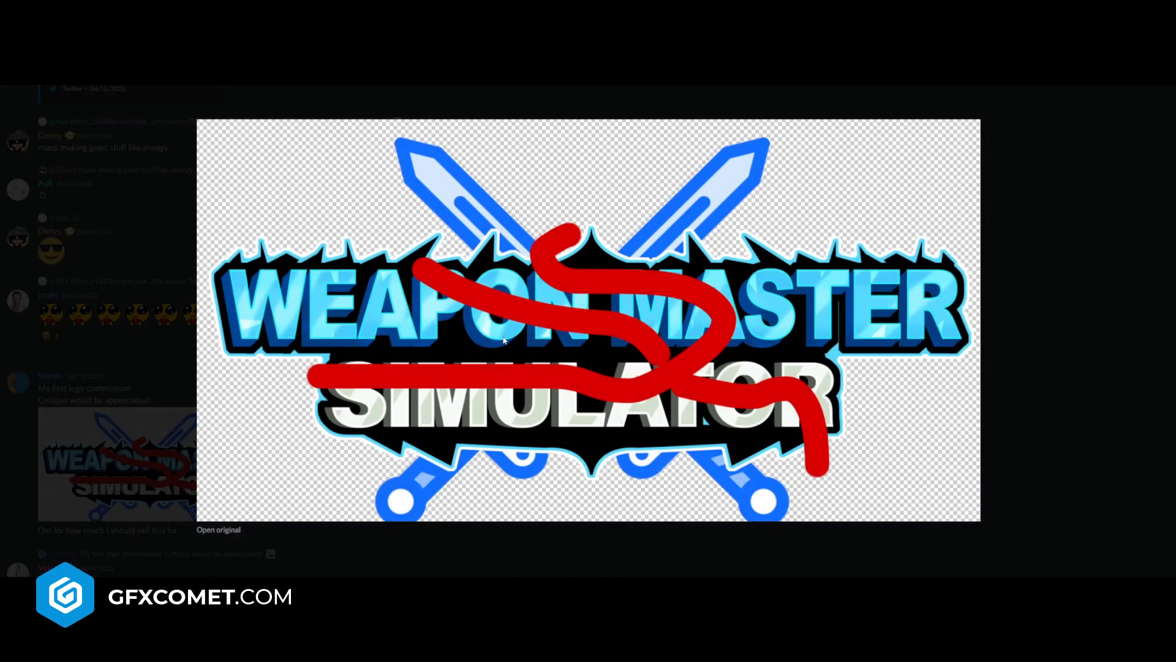
mouse_move(559, 372)
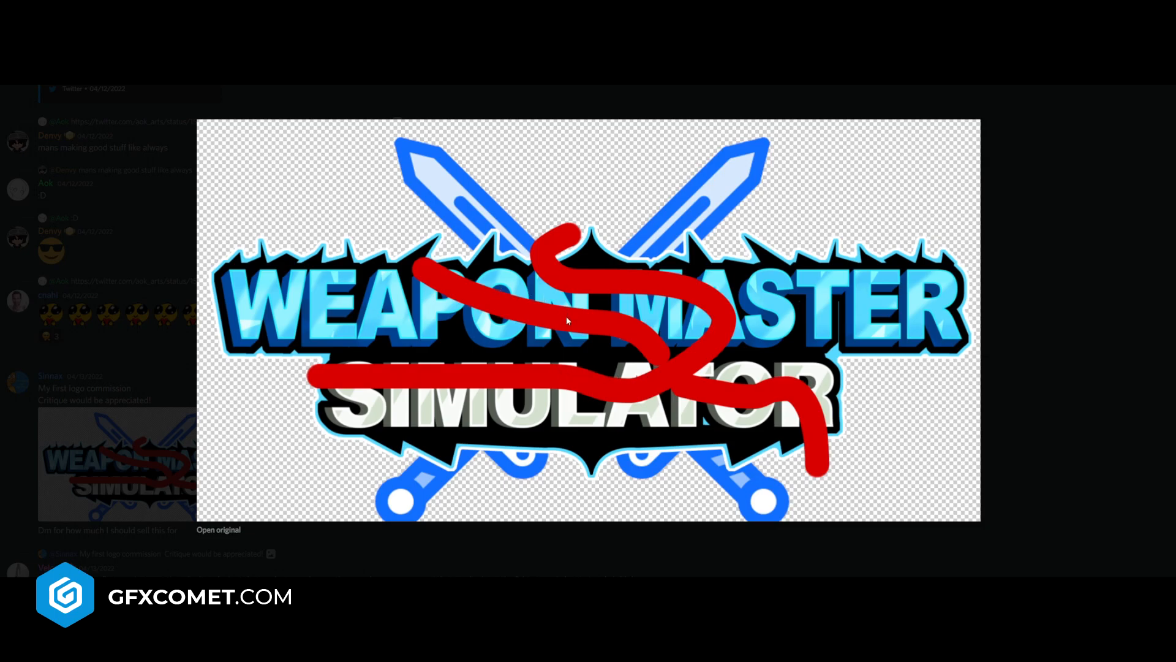
mouse_move(566, 323)
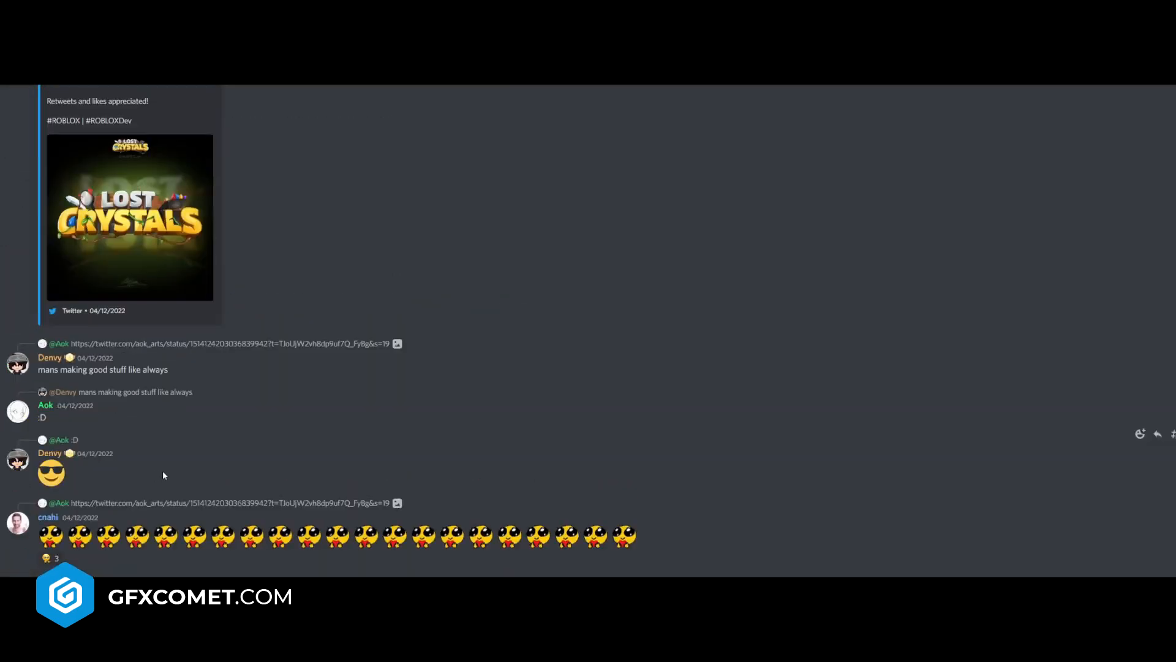
click(130, 217)
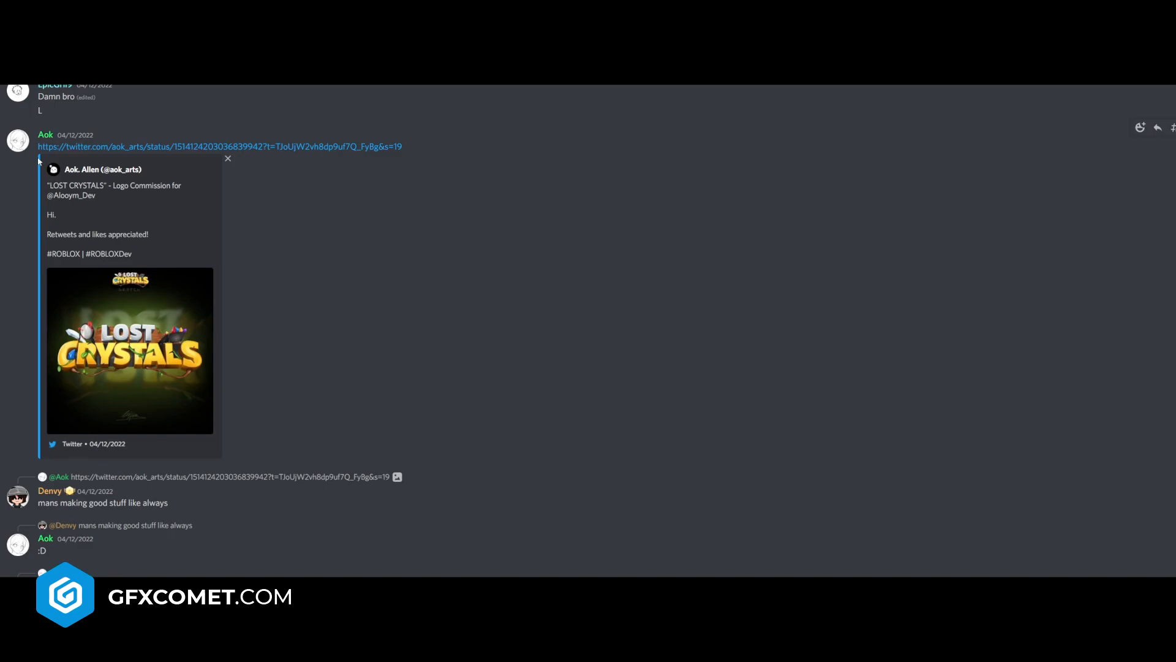
click(130, 350)
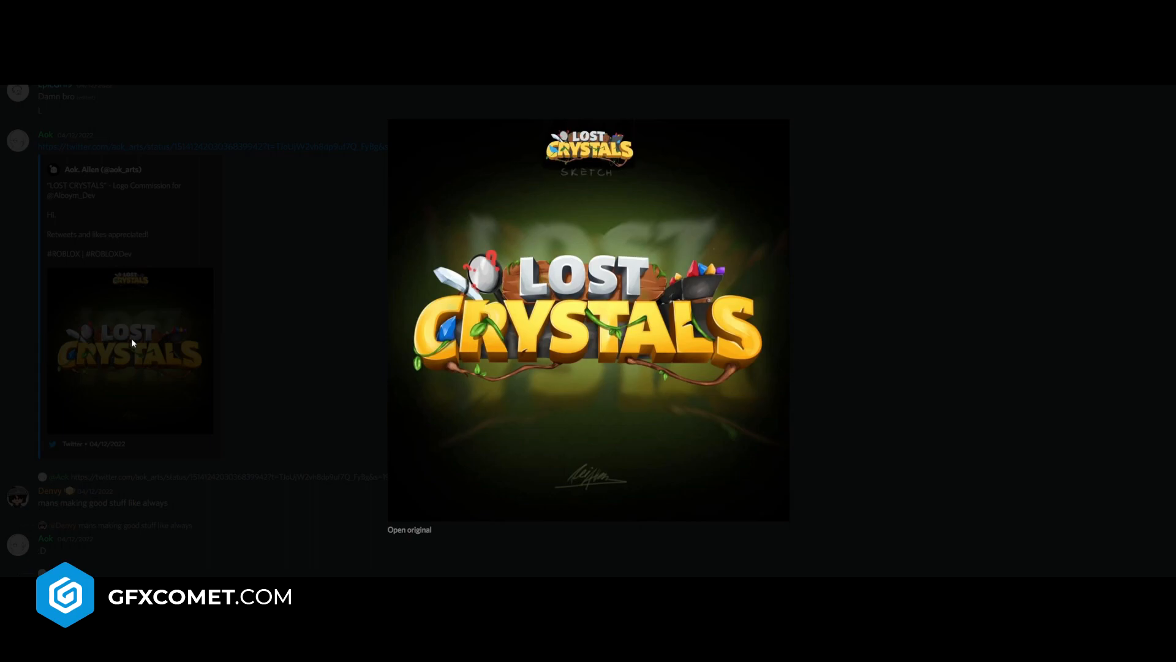
mouse_move(786, 402)
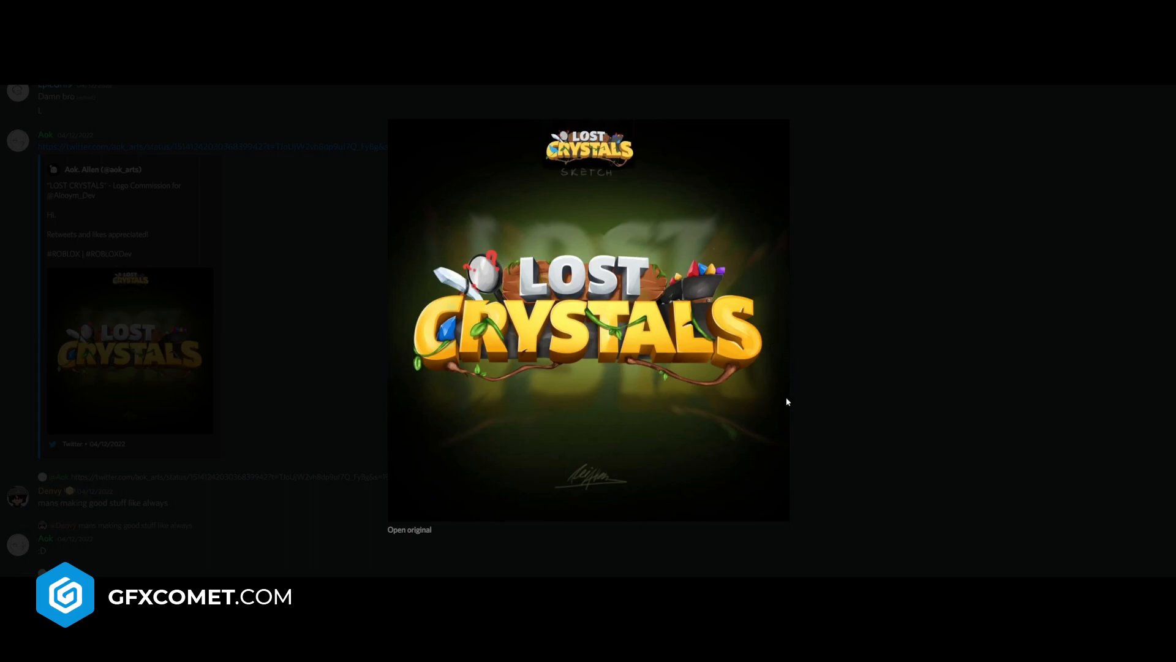
mouse_move(759, 396)
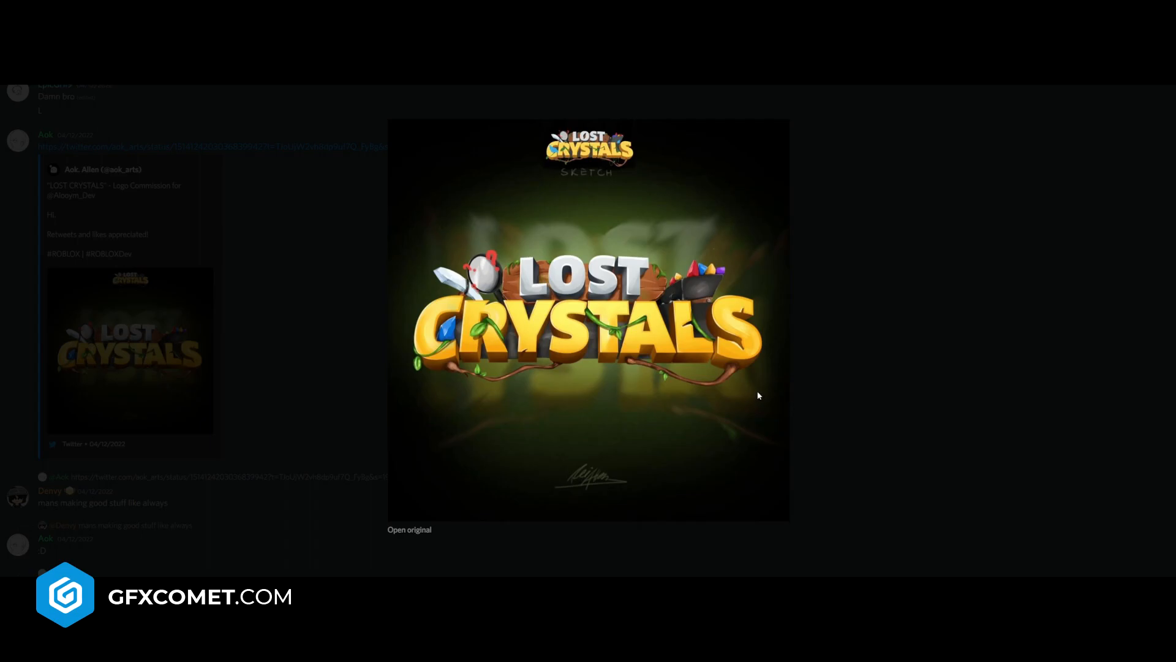
mouse_move(716, 287)
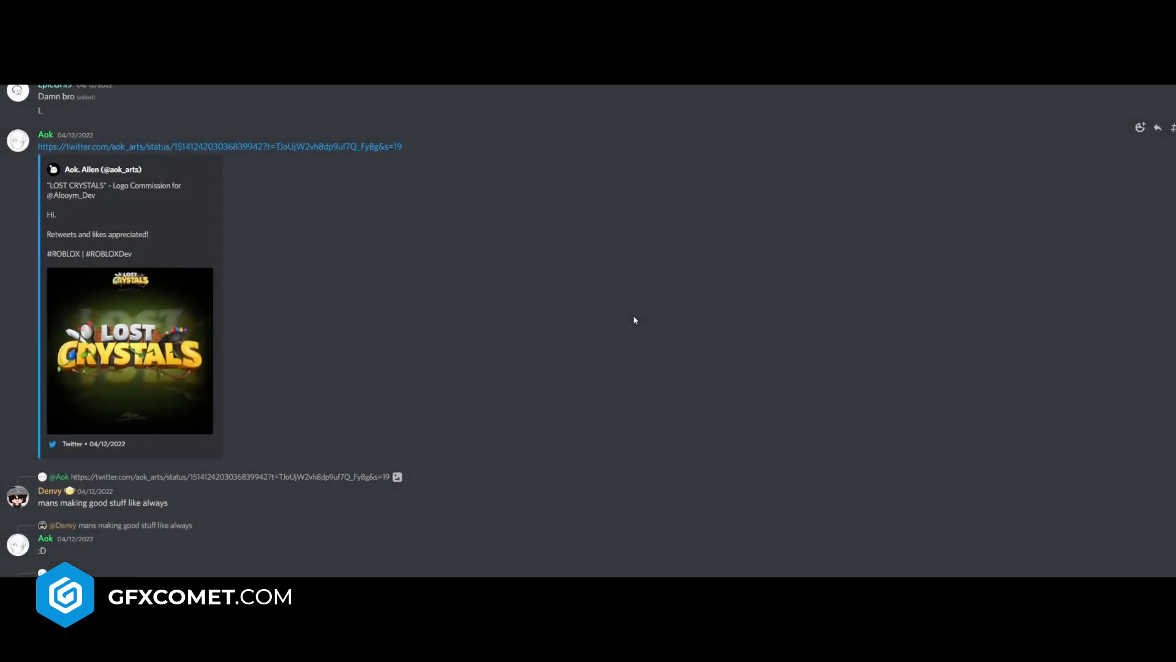
scroll(down, 3)
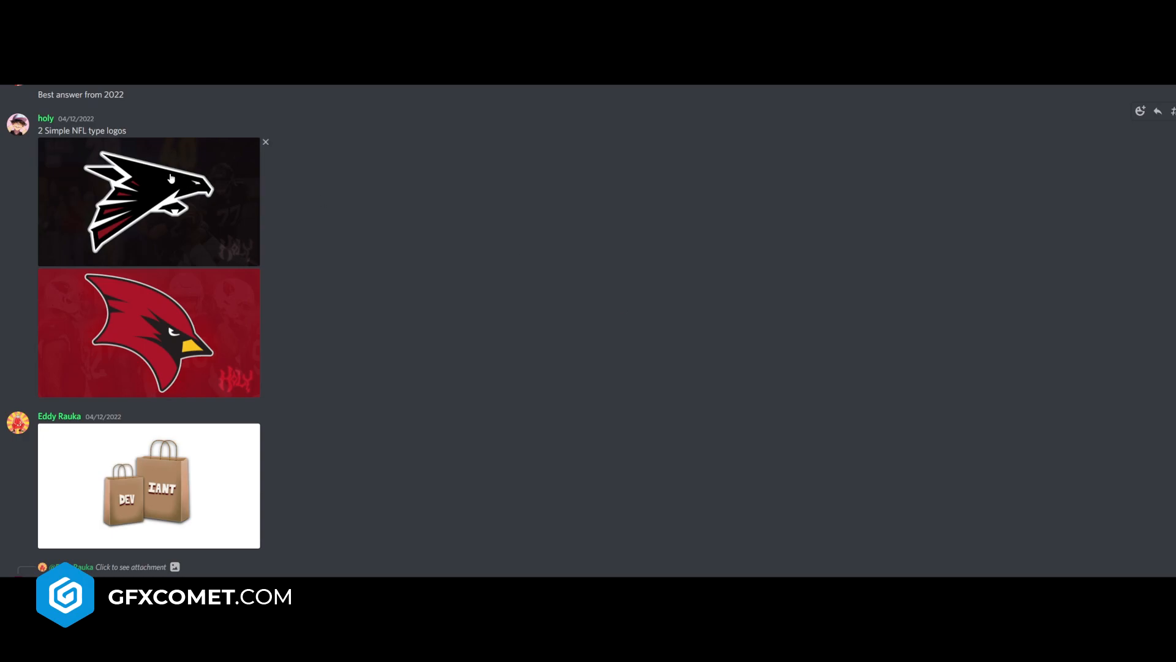
mouse_move(591, 367)
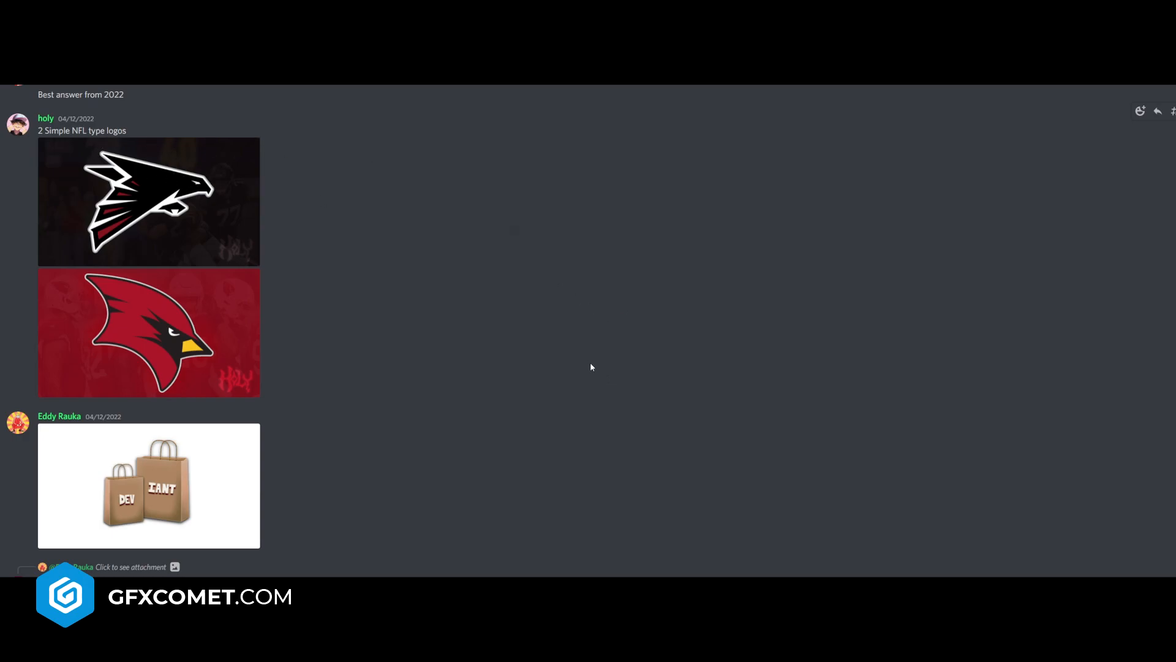